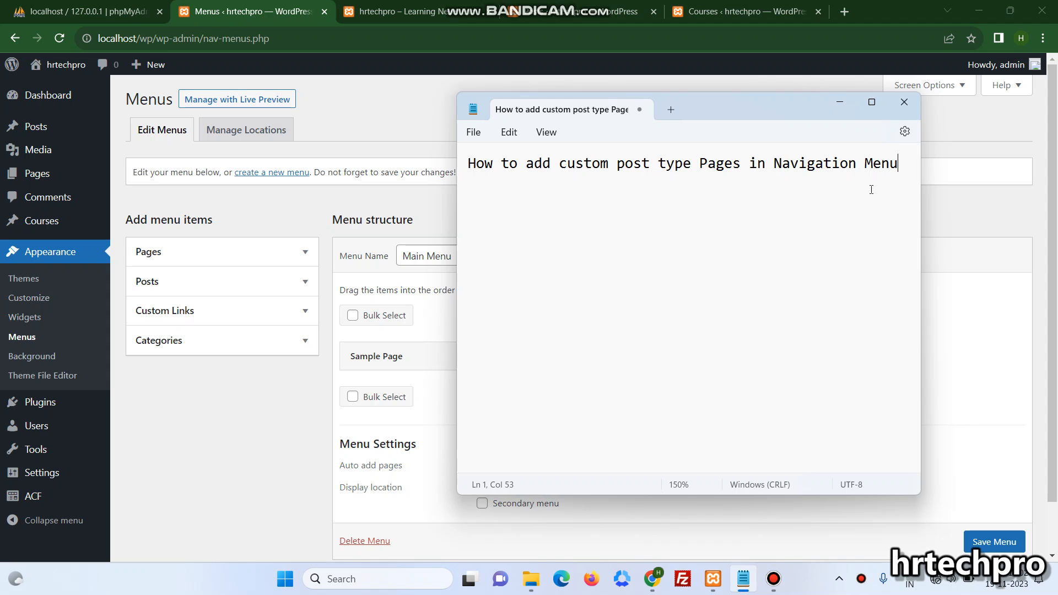
mouse_move(560, 280)
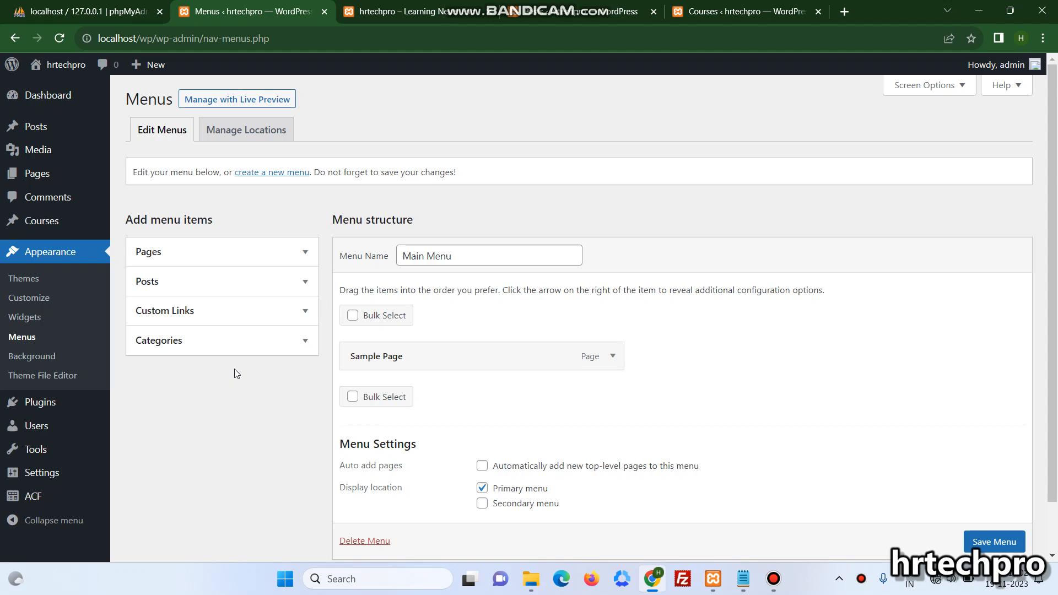
mouse_move(38, 220)
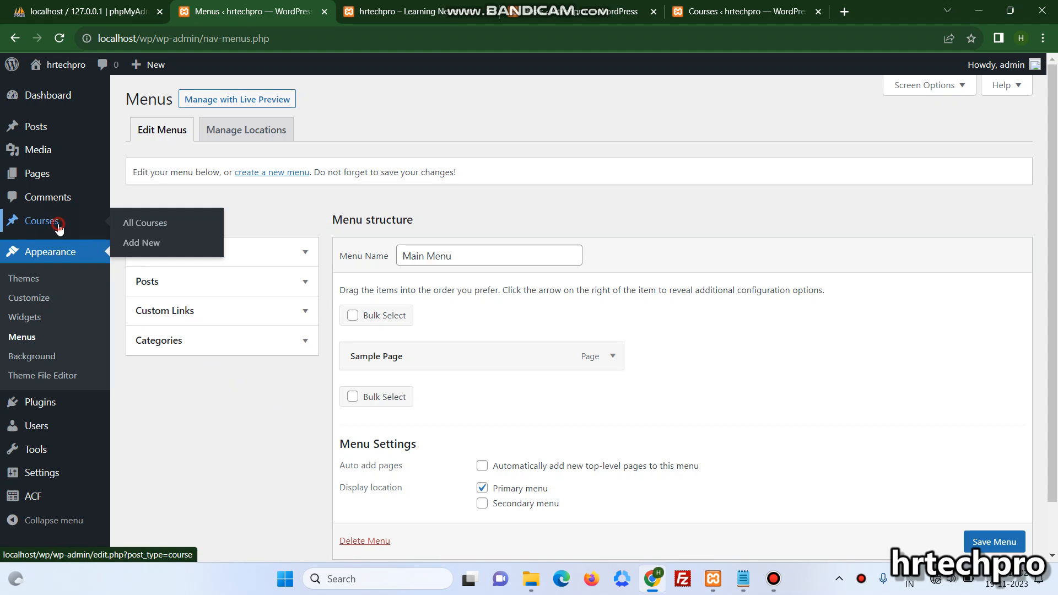
Start a new course and title it 'Course 1', dismissing the block editor welcome guide.
click(145, 222)
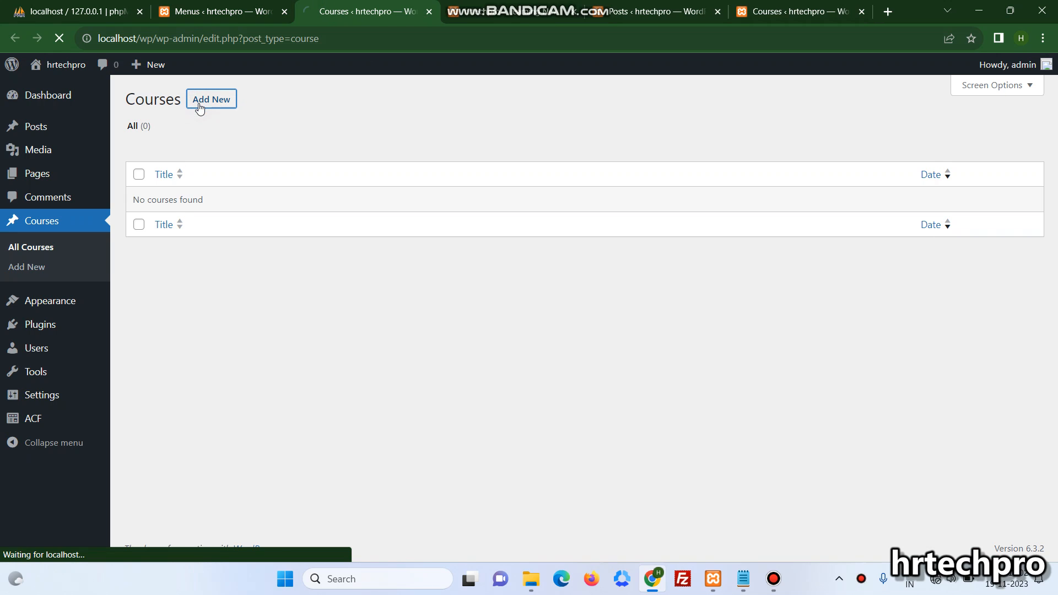
click(211, 99)
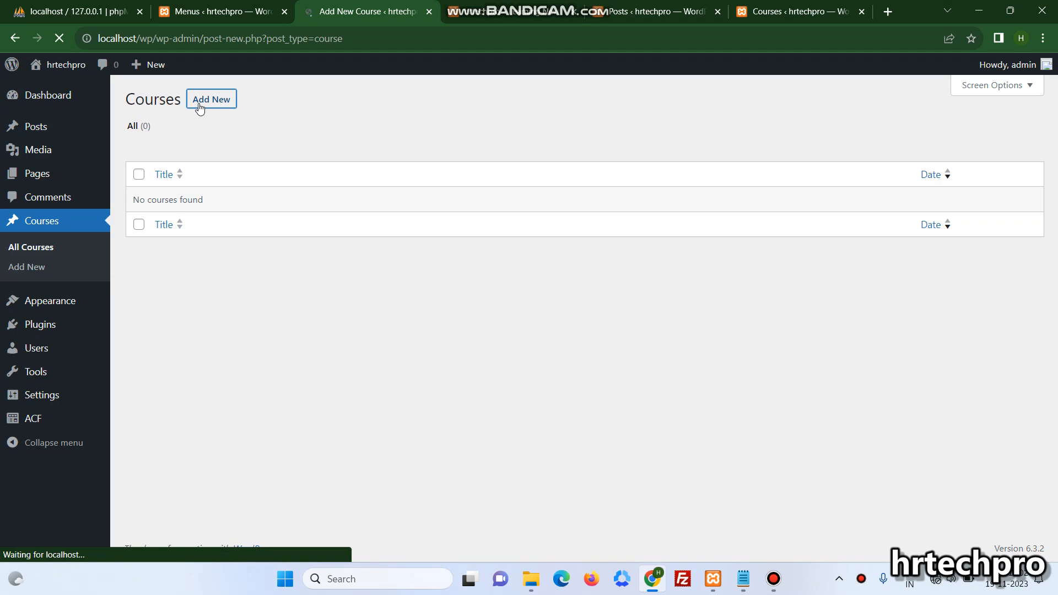
click(210, 99)
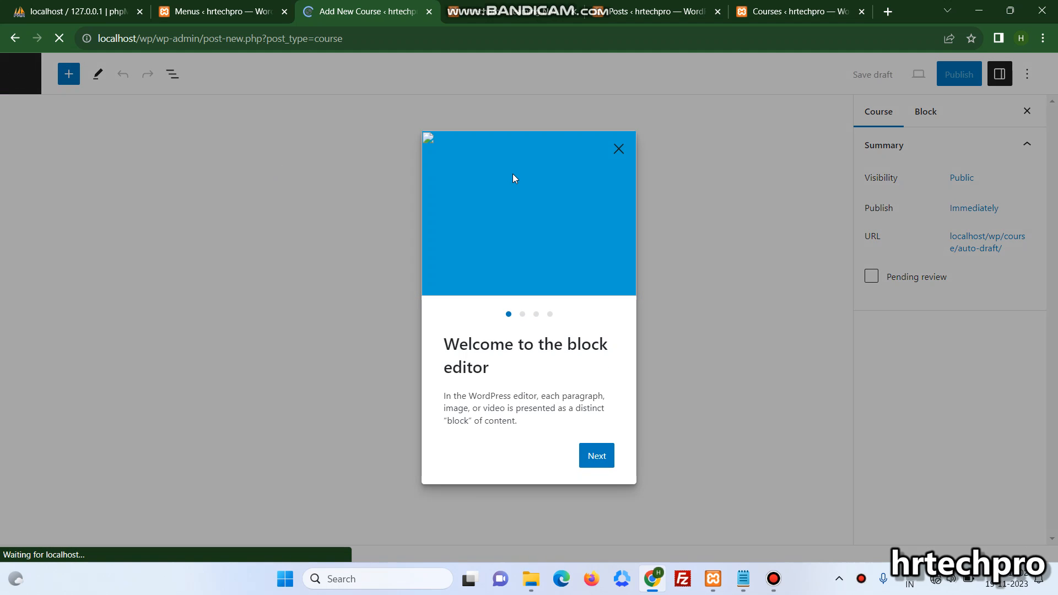
click(617, 149)
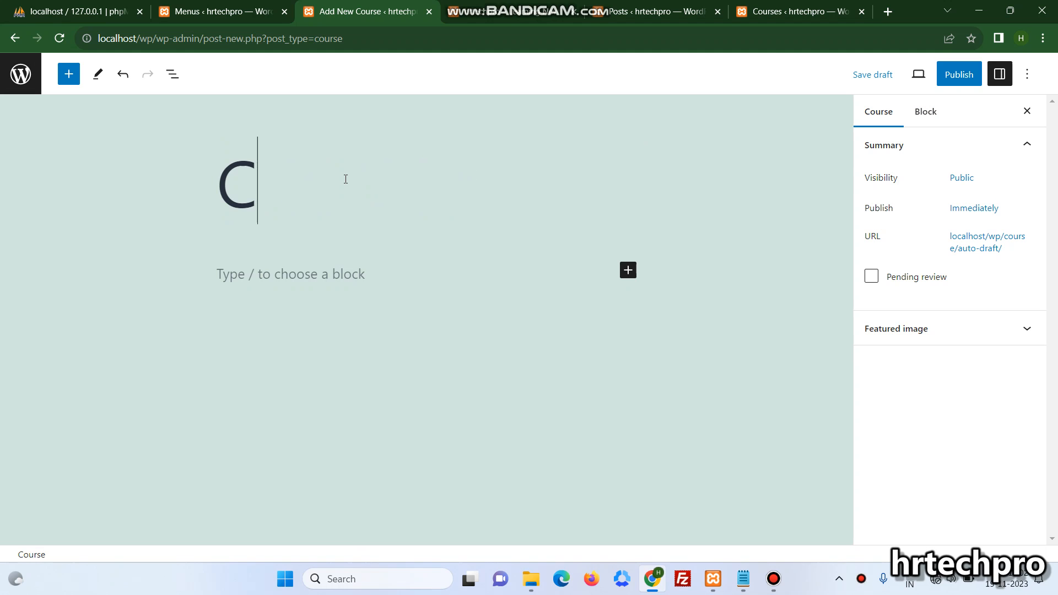
text(ourse 1)
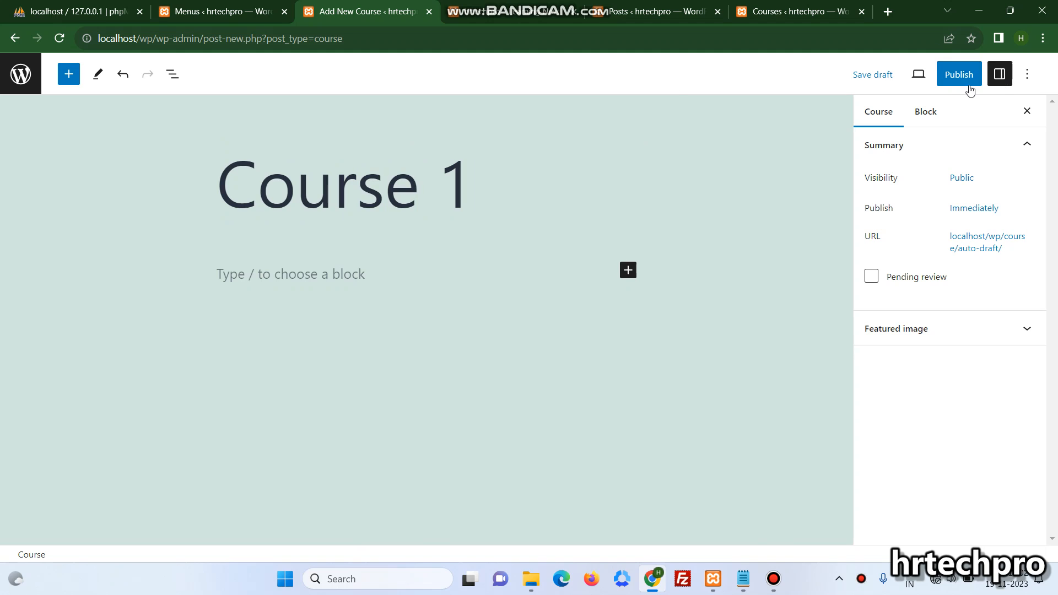
Publish the Course 1 course and return to the Main Menu editor.
click(958, 74)
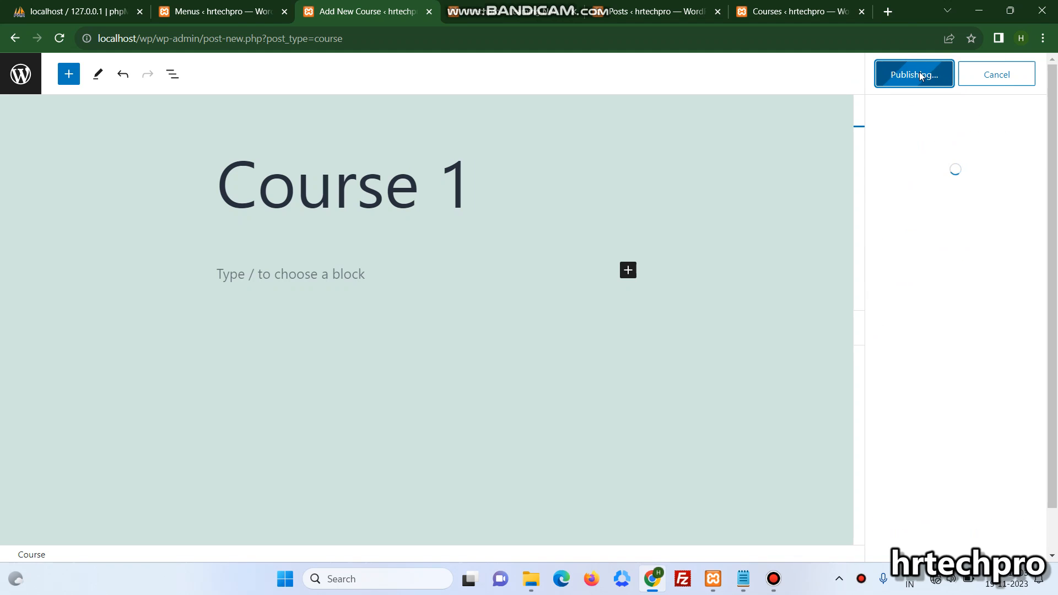
click(913, 74)
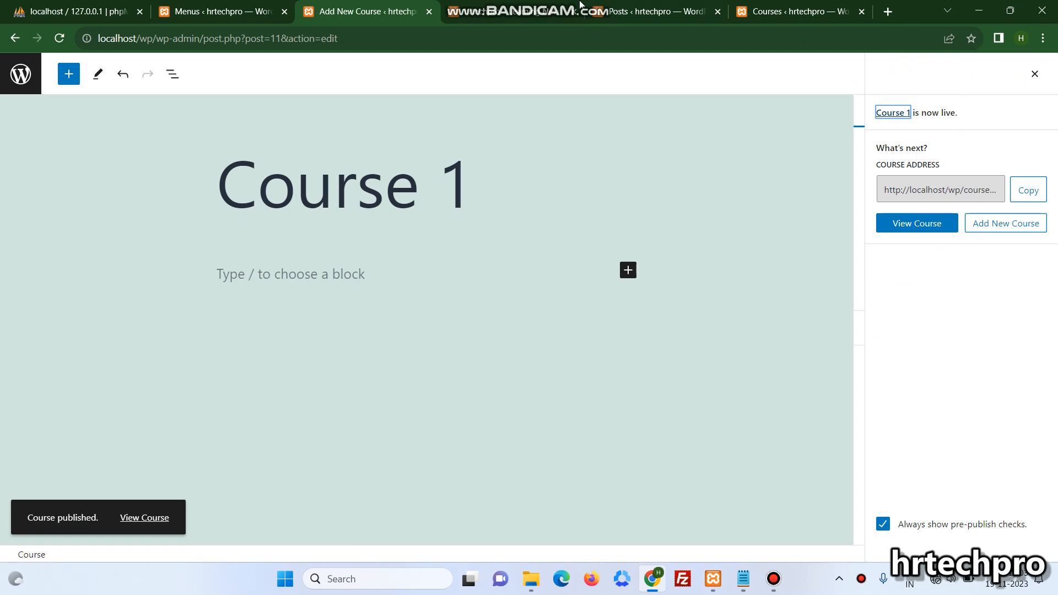
click(218, 12)
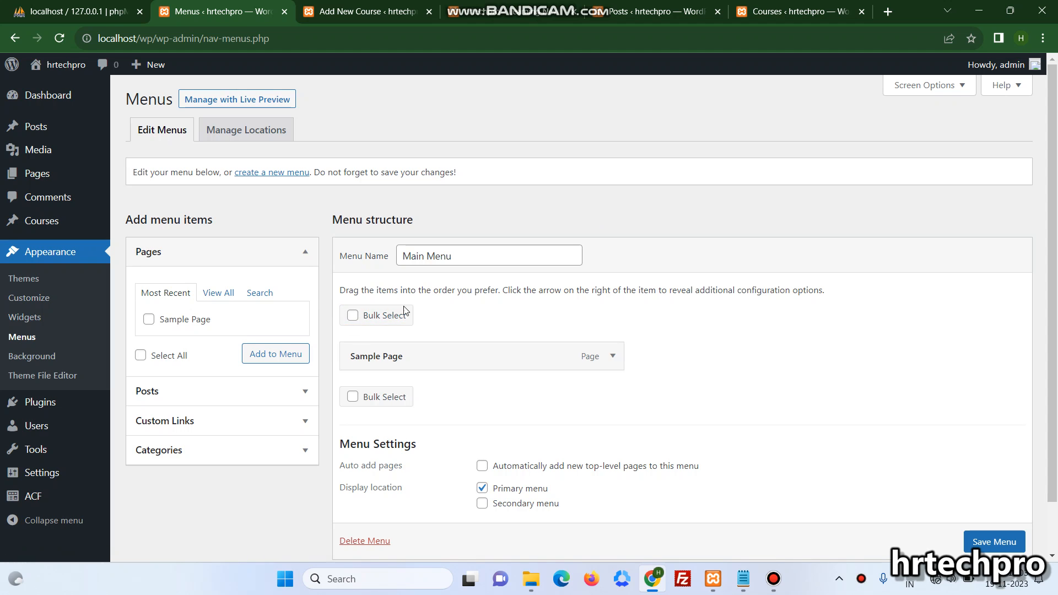
mouse_move(508, 356)
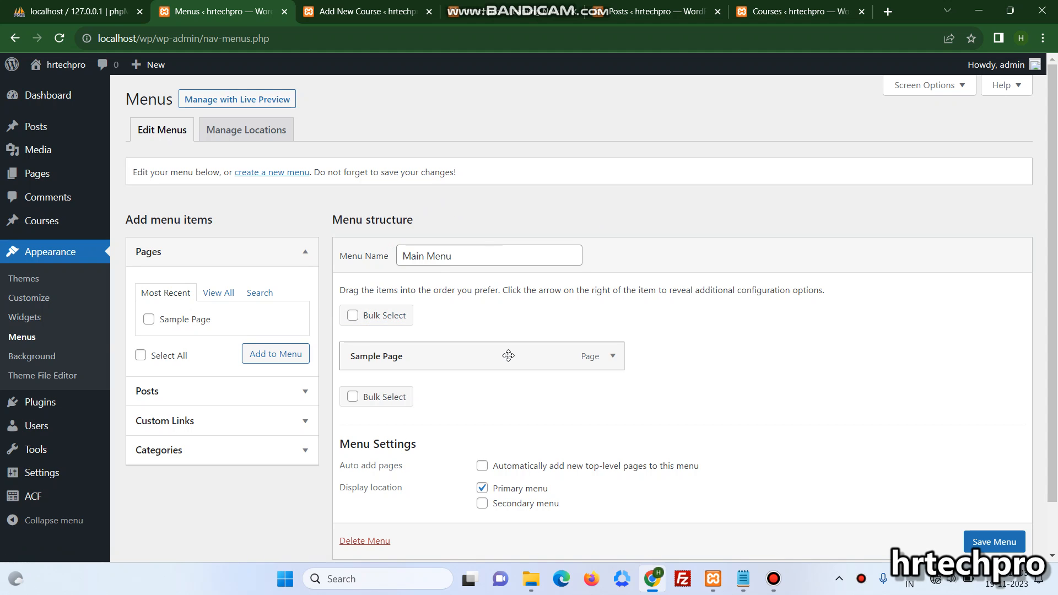
mouse_move(152, 375)
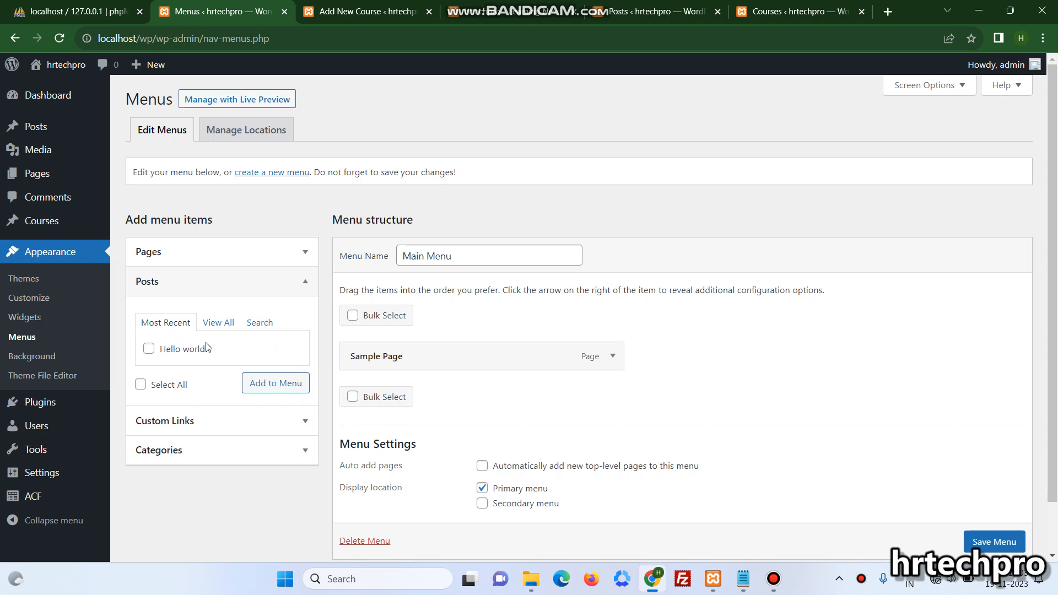
Add the Hello world! post to the Main Menu and save the menu.
click(140, 383)
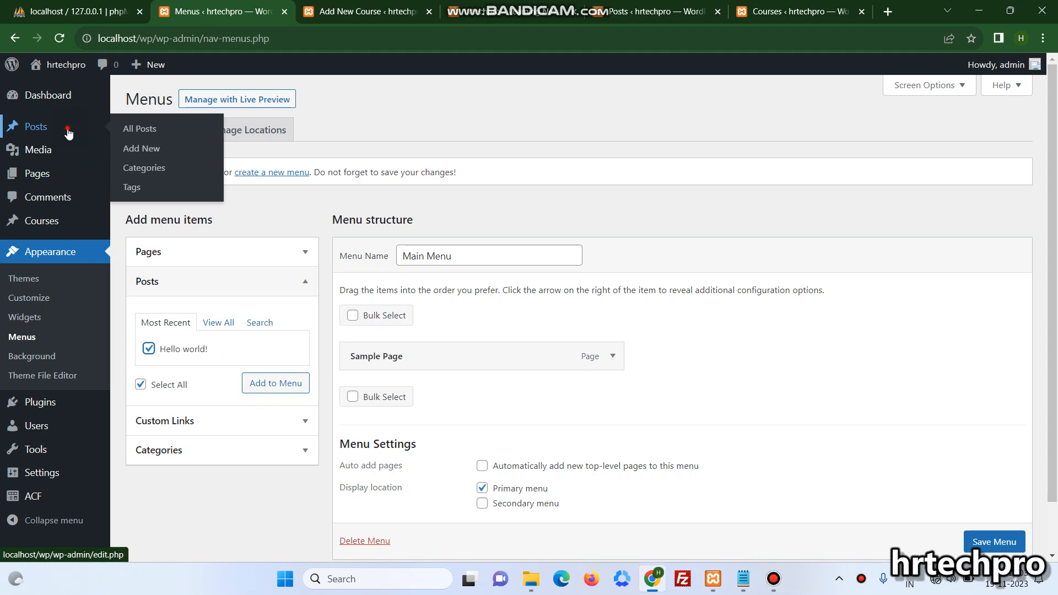
click(140, 129)
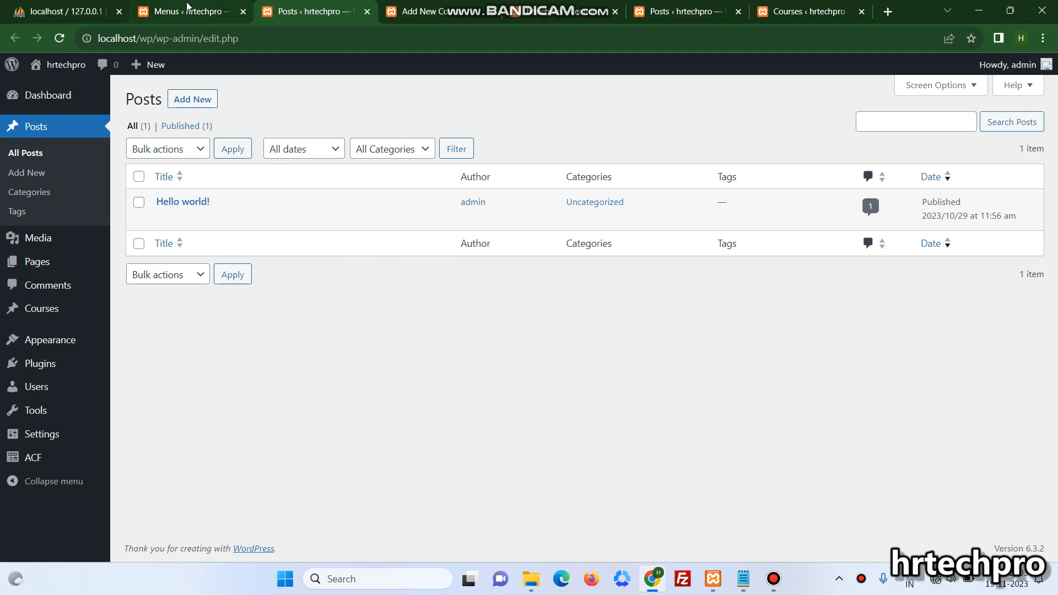
click(182, 11)
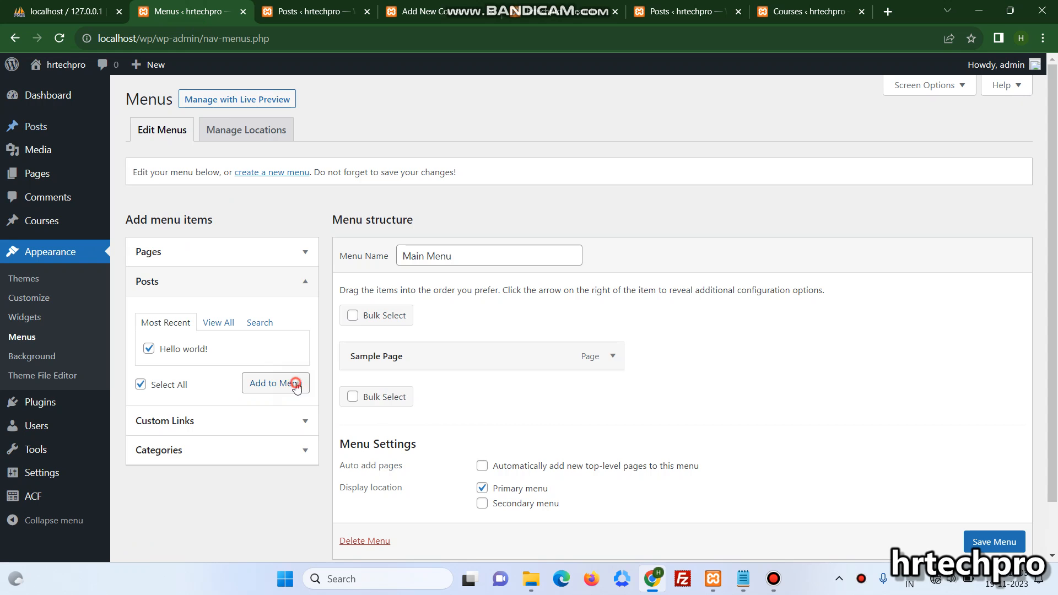
click(993, 536)
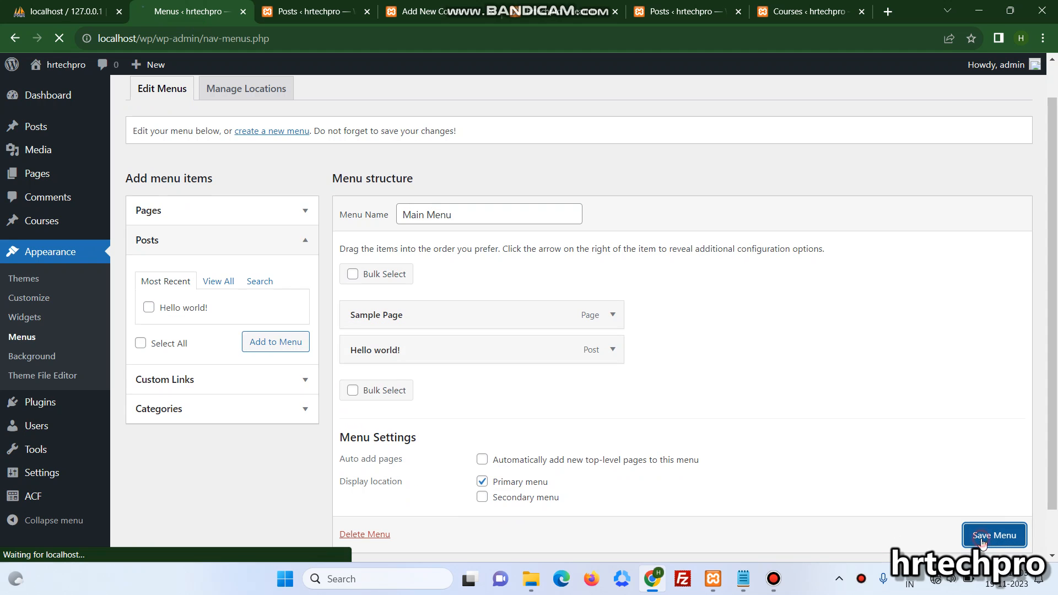
click(993, 536)
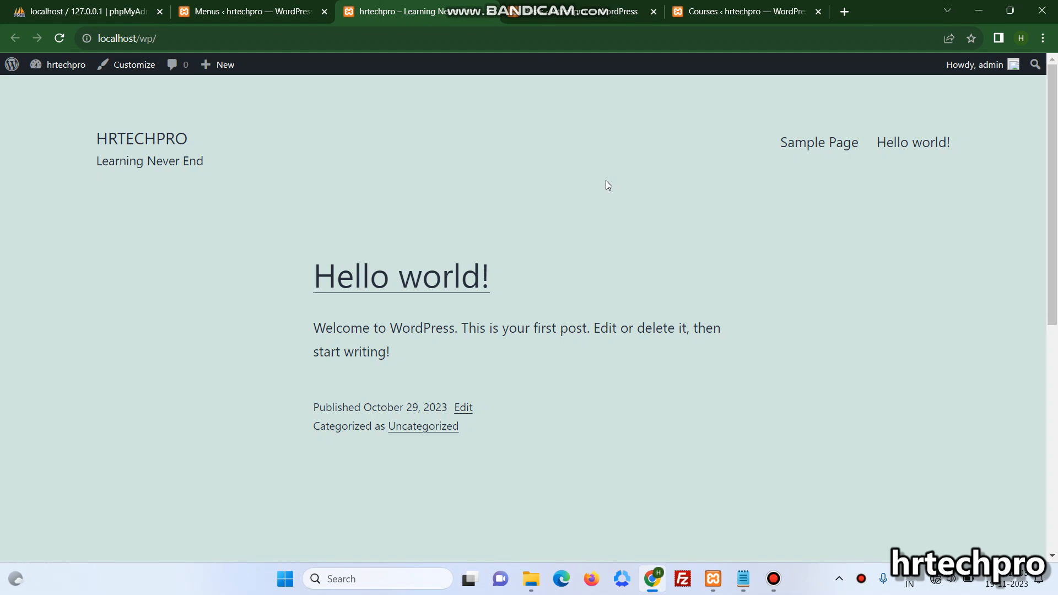
click(250, 11)
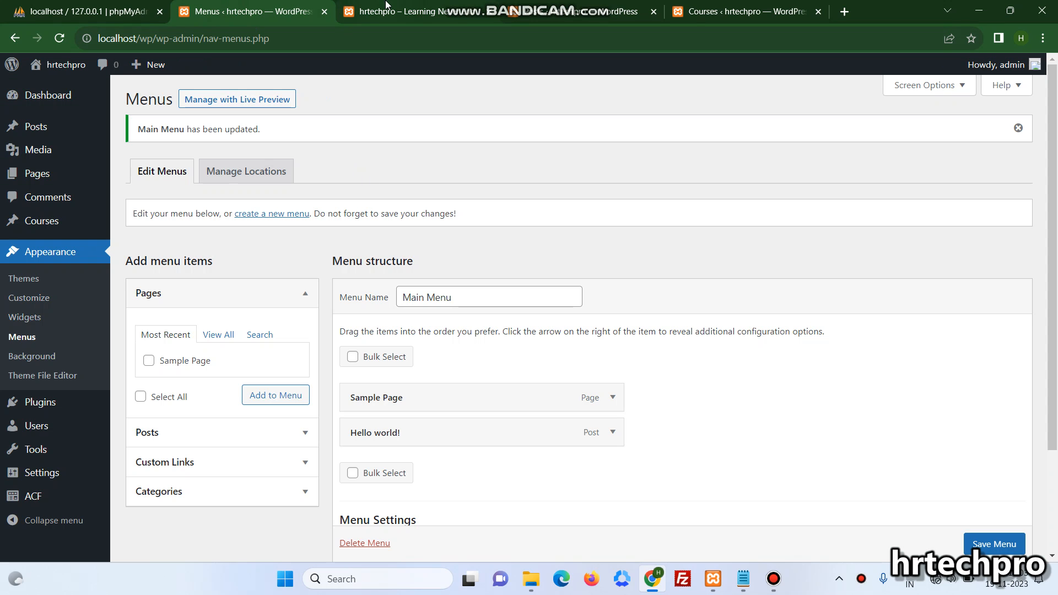
mouse_move(41, 220)
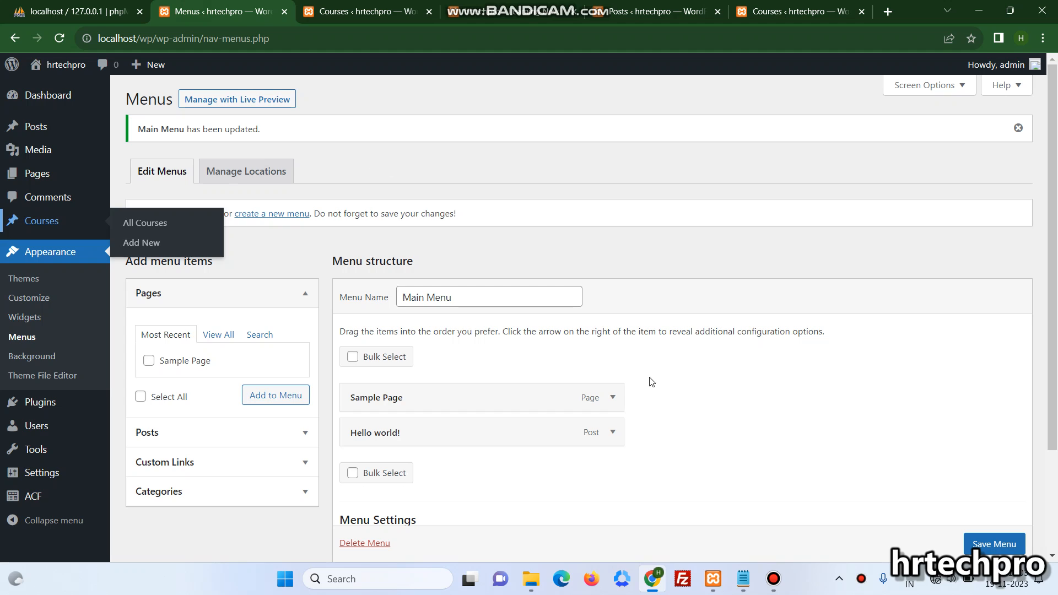
mouse_move(758, 403)
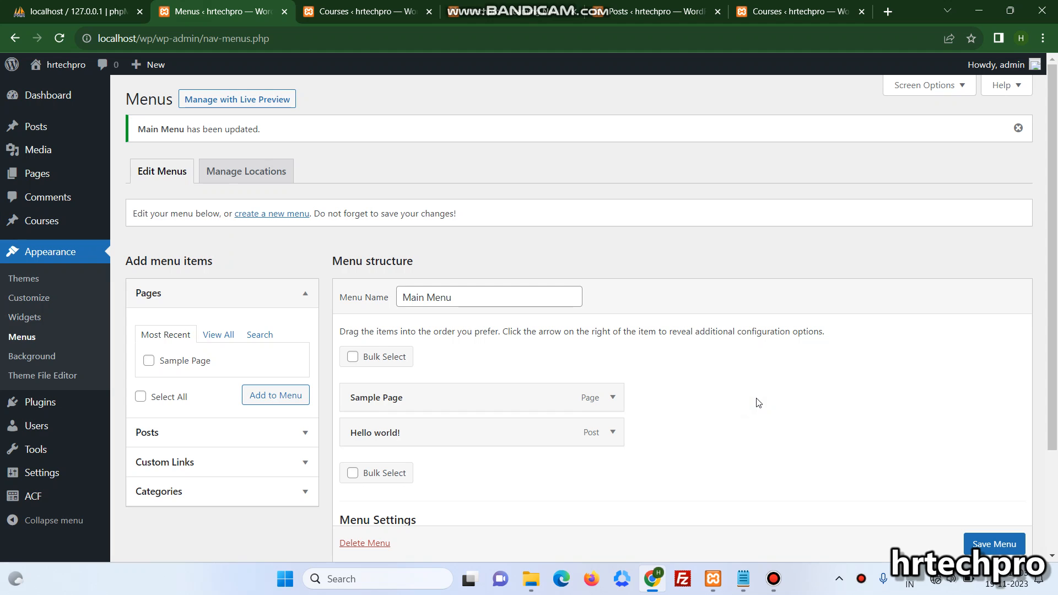
mouse_move(313, 500)
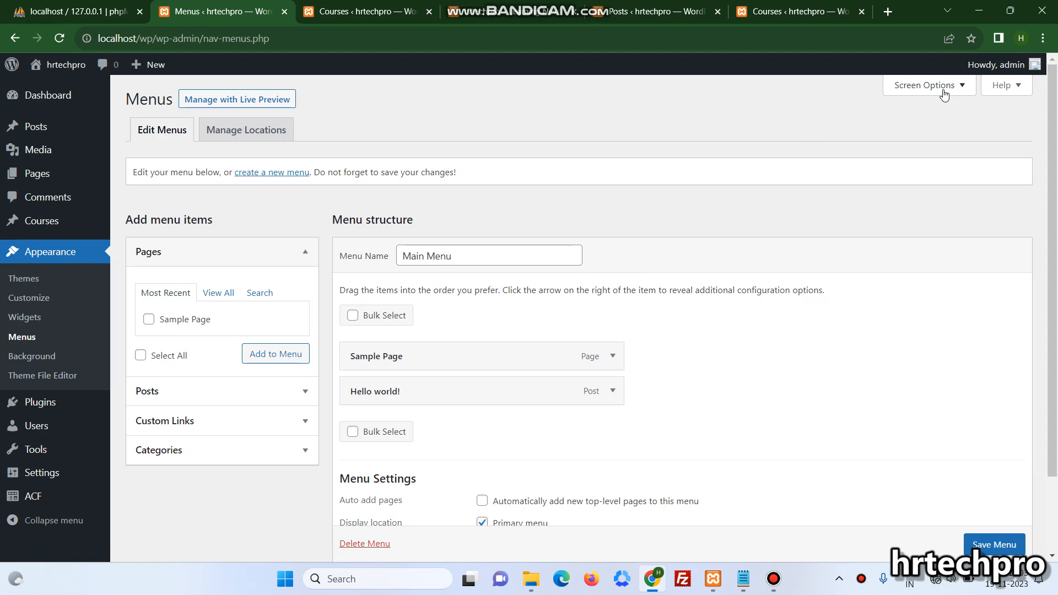
mouse_move(944, 92)
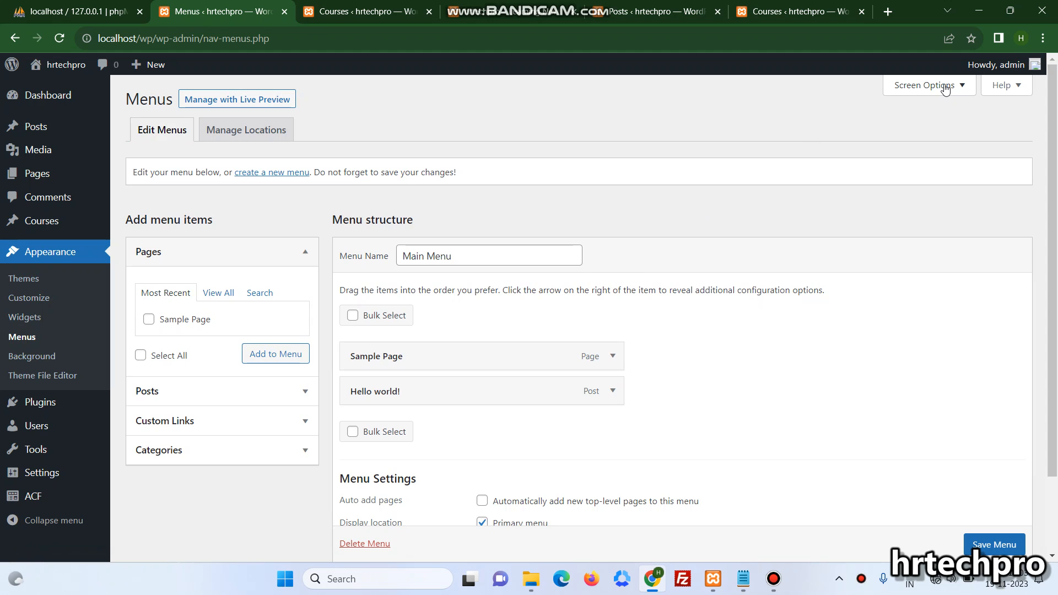
Enable the Courses screen element so courses can be added as menu items.
click(924, 85)
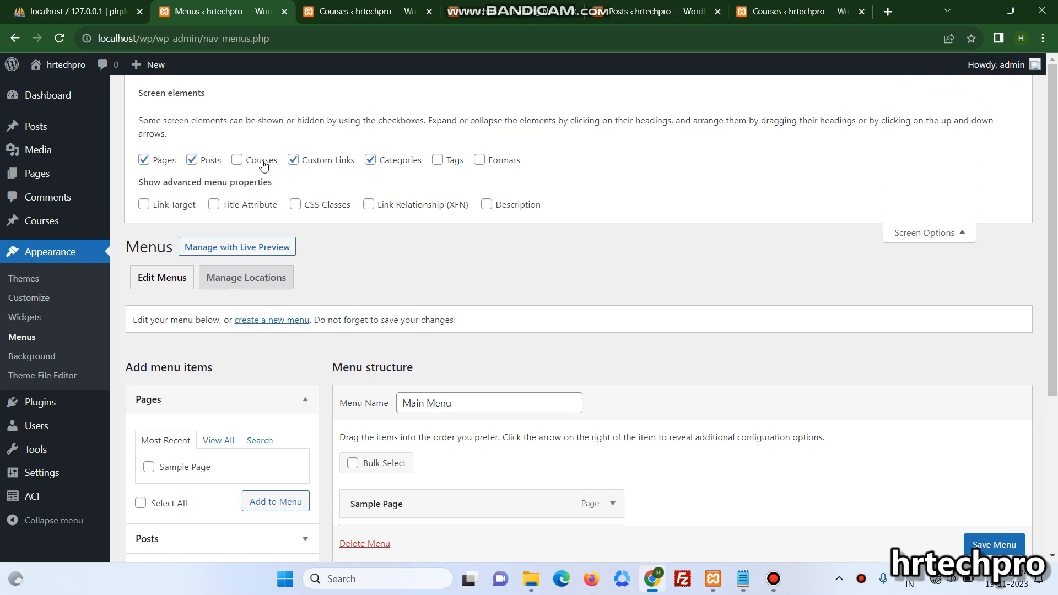
click(237, 160)
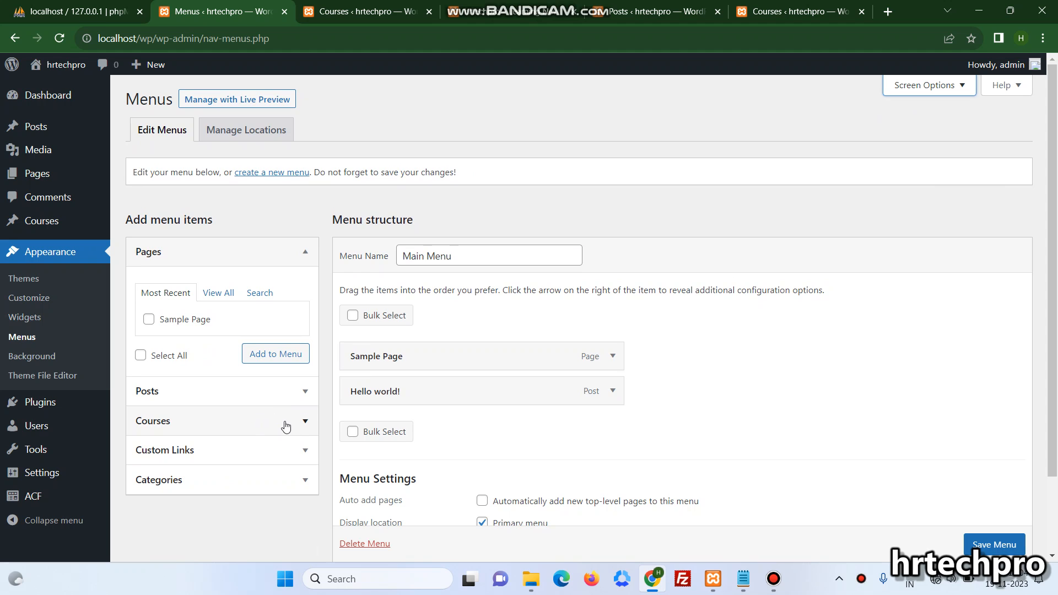
Add Course 1 from the Courses panel to the Main Menu, save it, and view the live site.
click(152, 420)
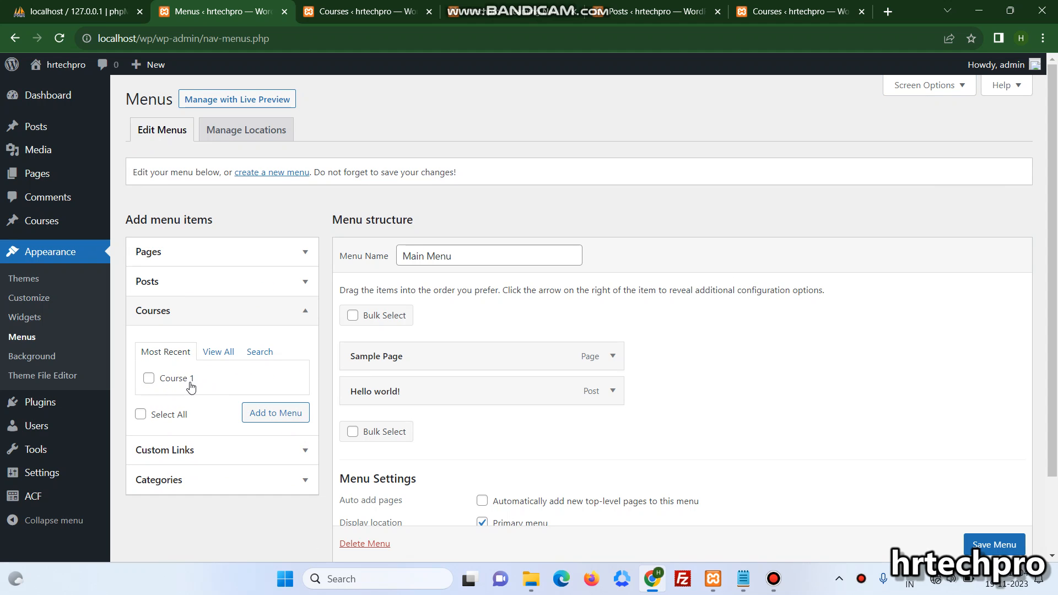
click(149, 378)
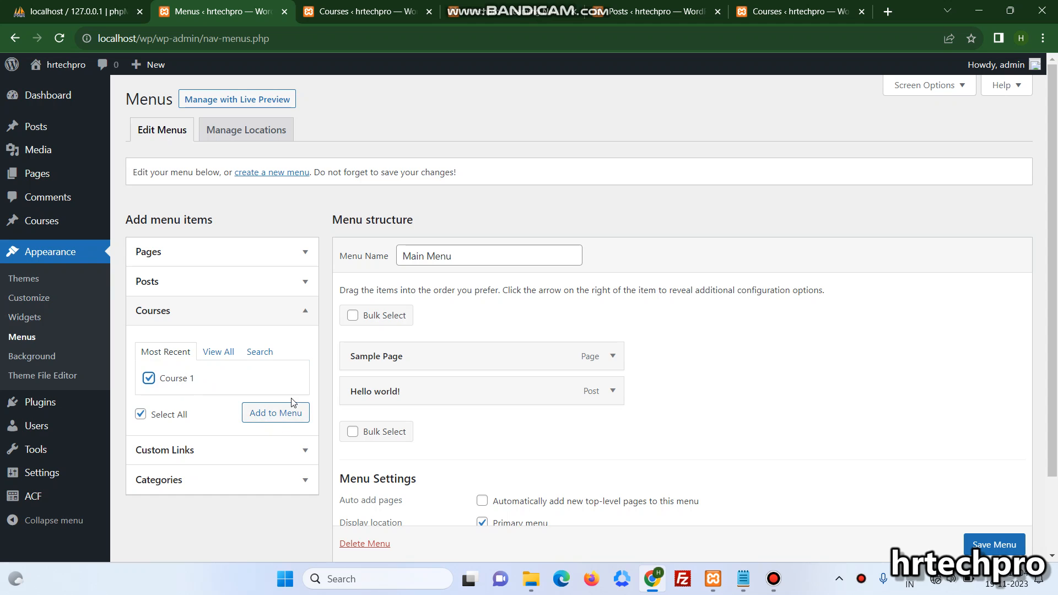
click(275, 412)
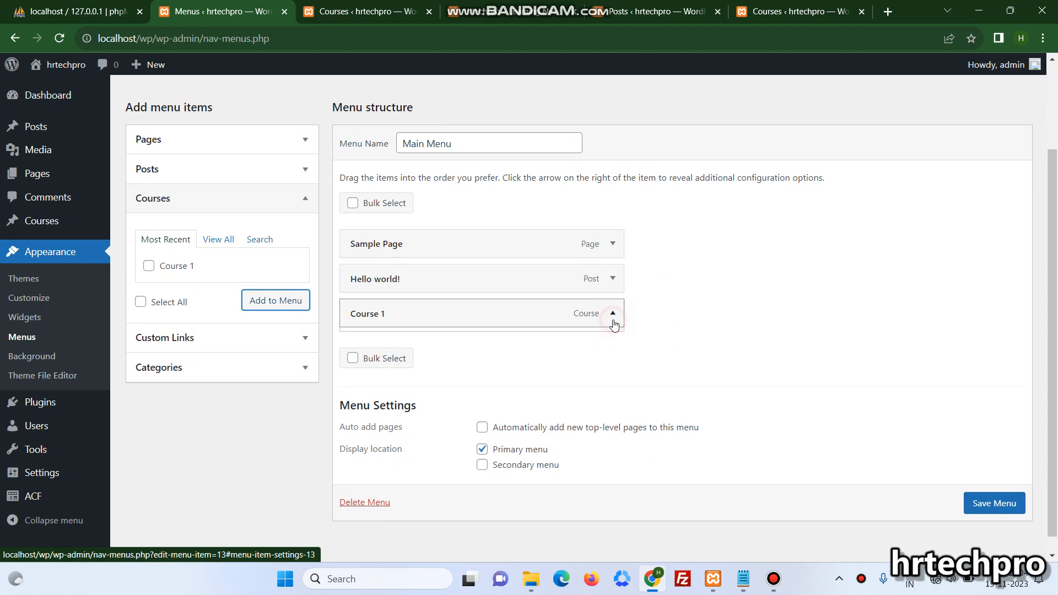
click(611, 313)
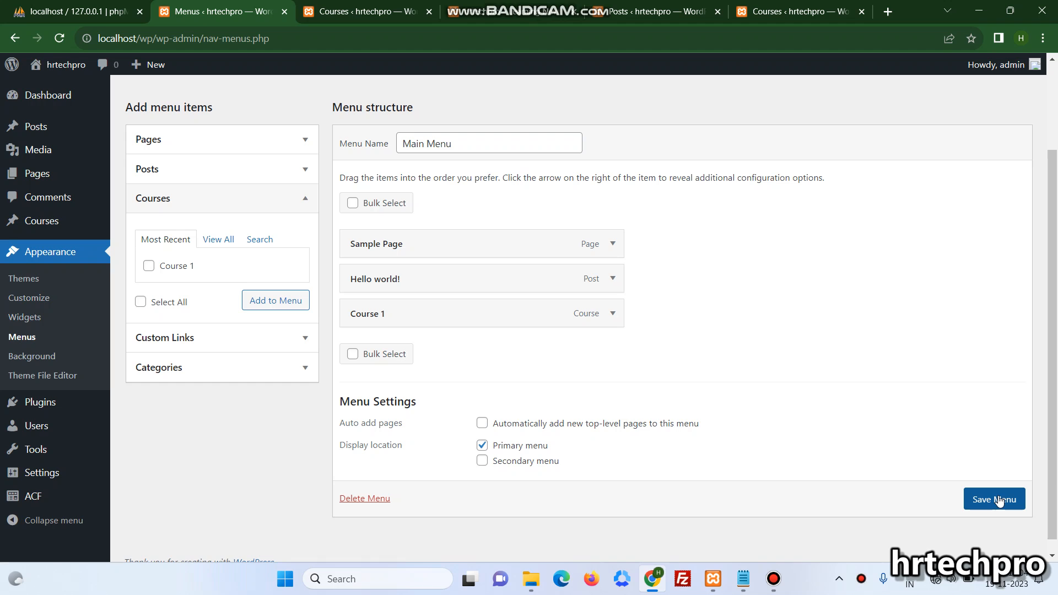
click(992, 498)
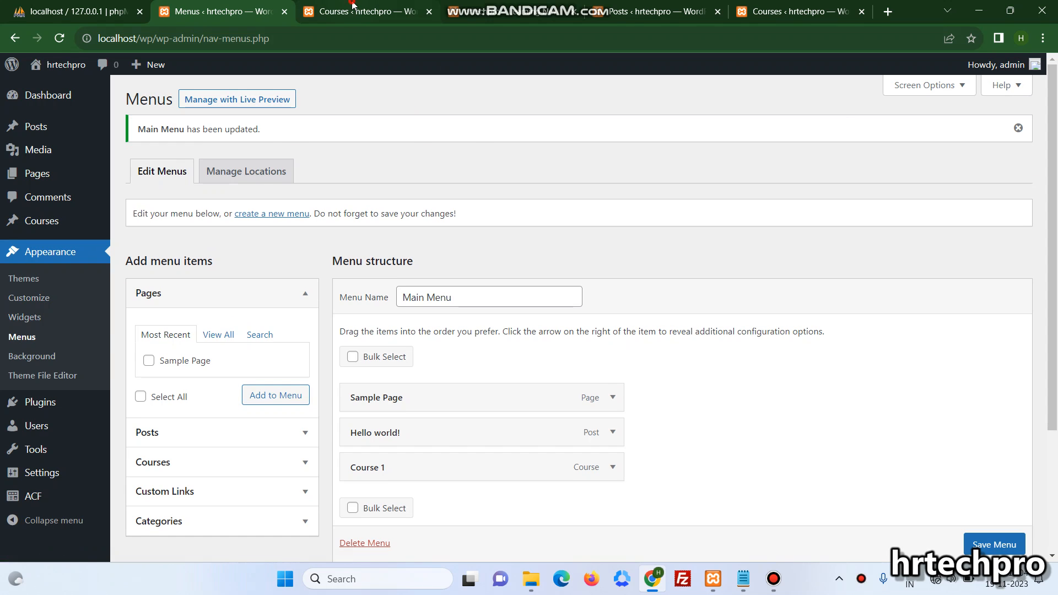
click(362, 11)
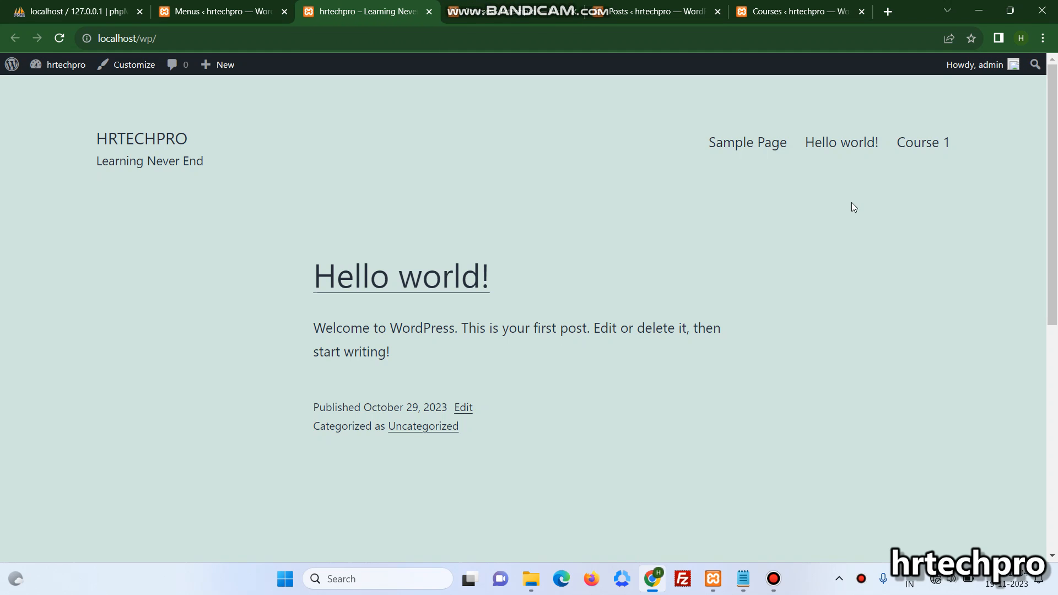
mouse_move(922, 142)
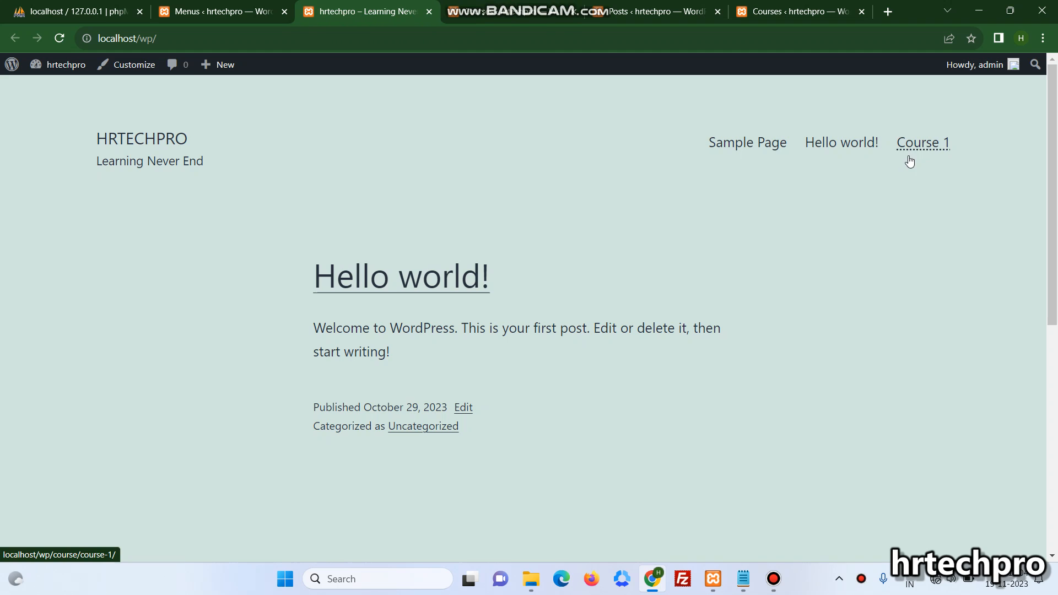
Return to the menu editor and expand the Course 1 item's settings.
click(221, 11)
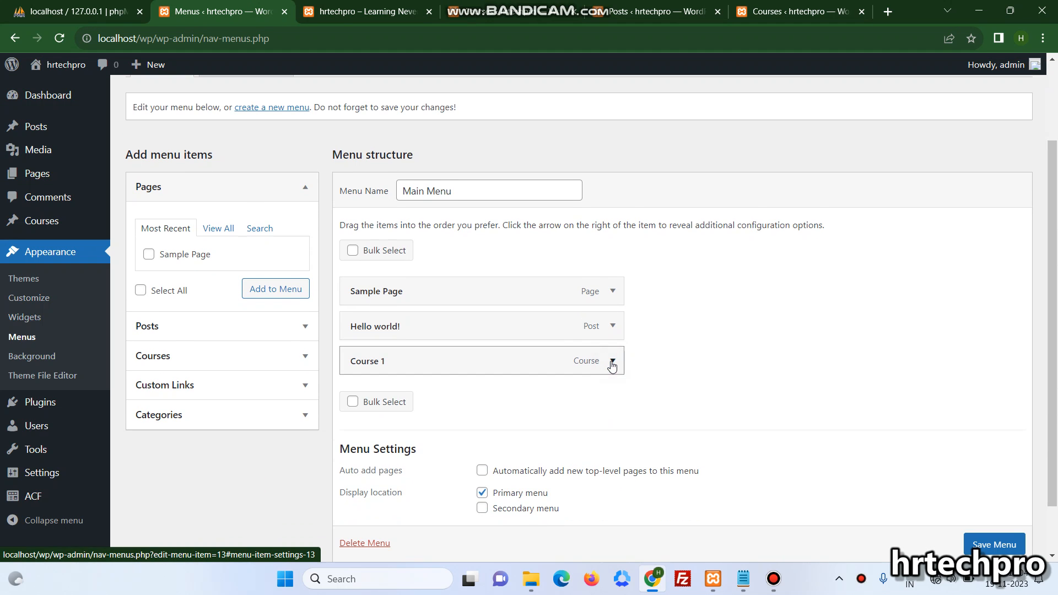
click(610, 362)
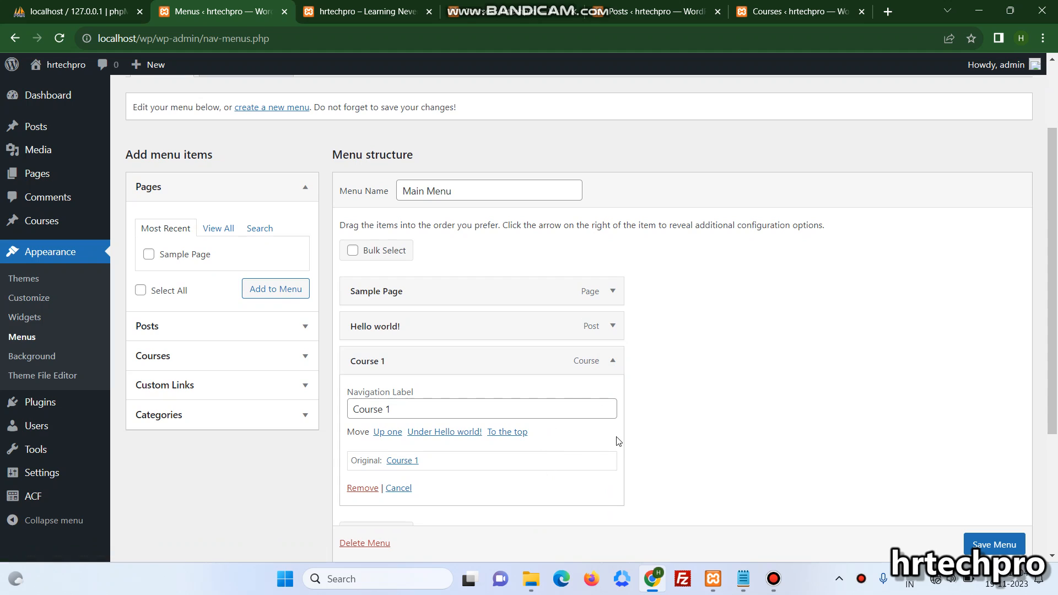
mouse_move(834, 351)
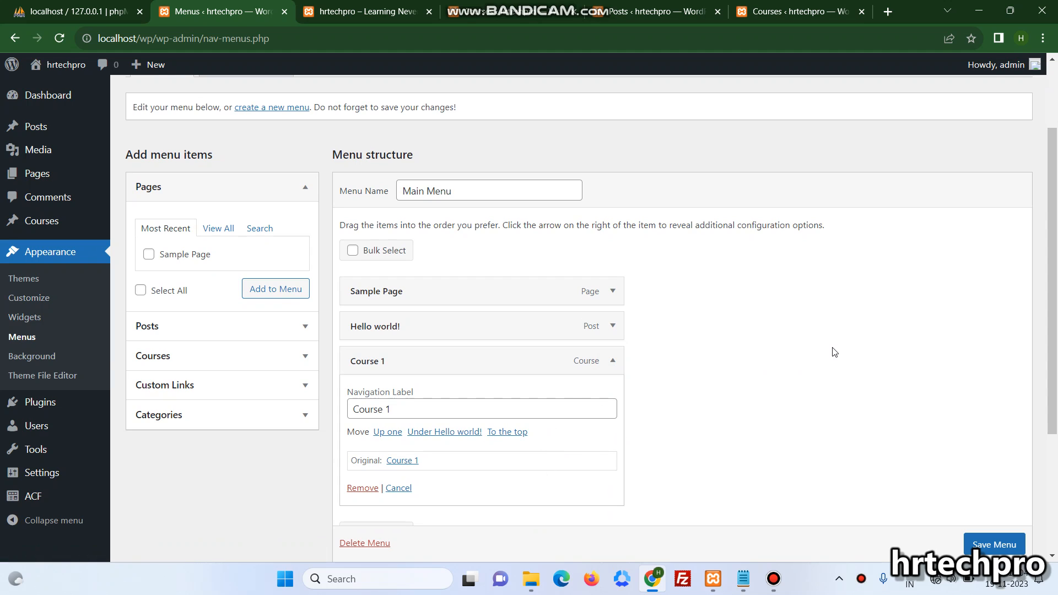
Show the CSS Classes and Description advanced properties for menu items via Screen Options.
click(993, 544)
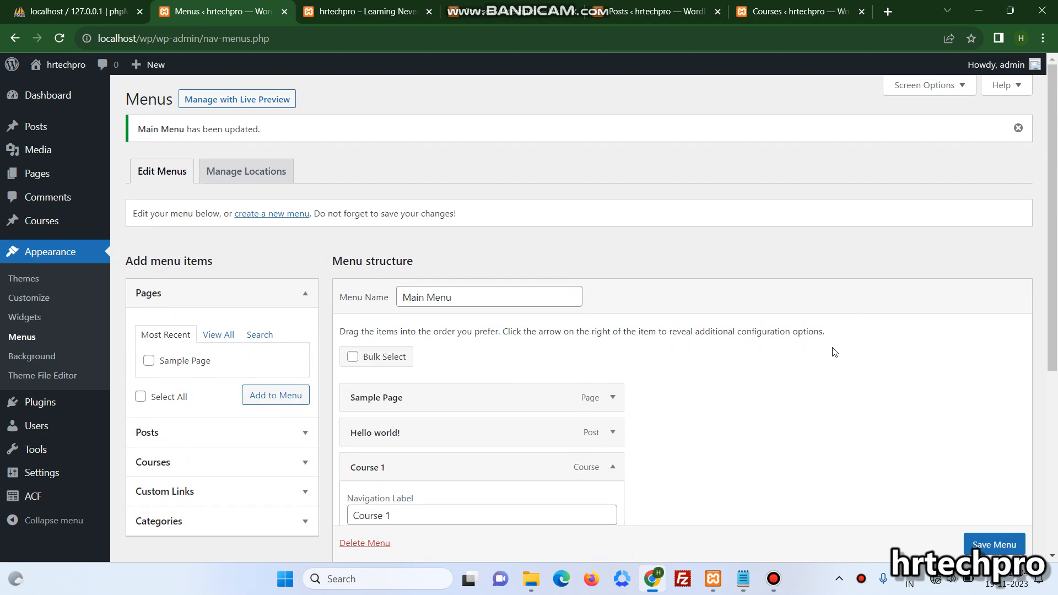
click(926, 85)
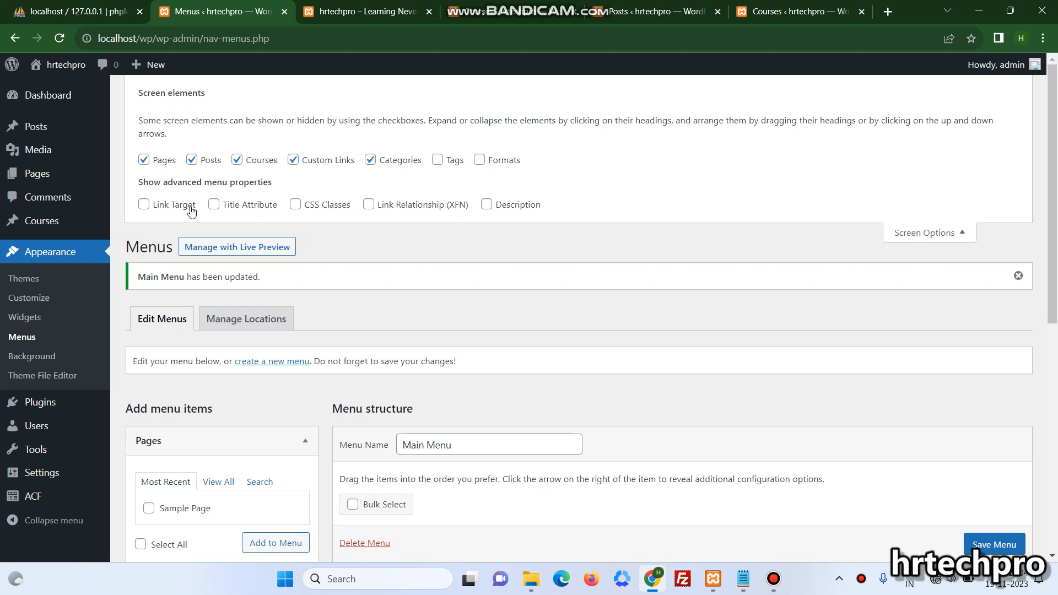
mouse_move(316, 209)
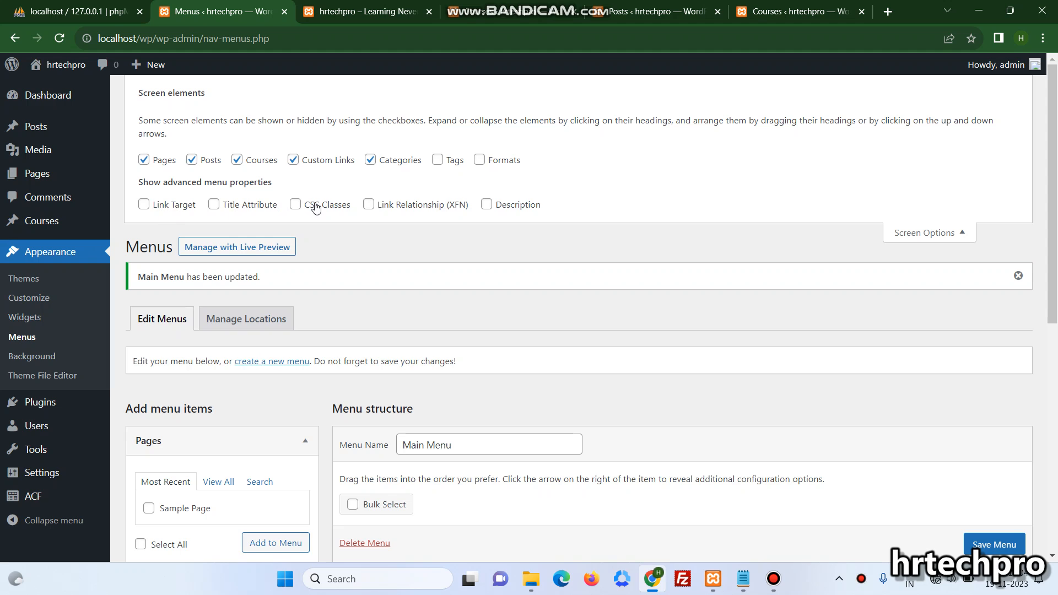
click(295, 205)
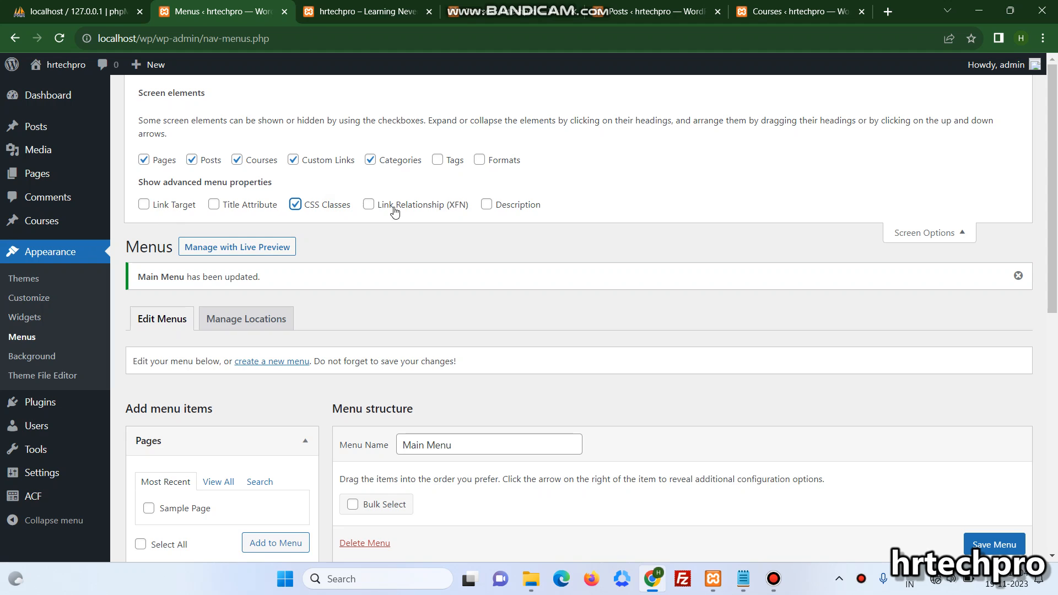
click(486, 205)
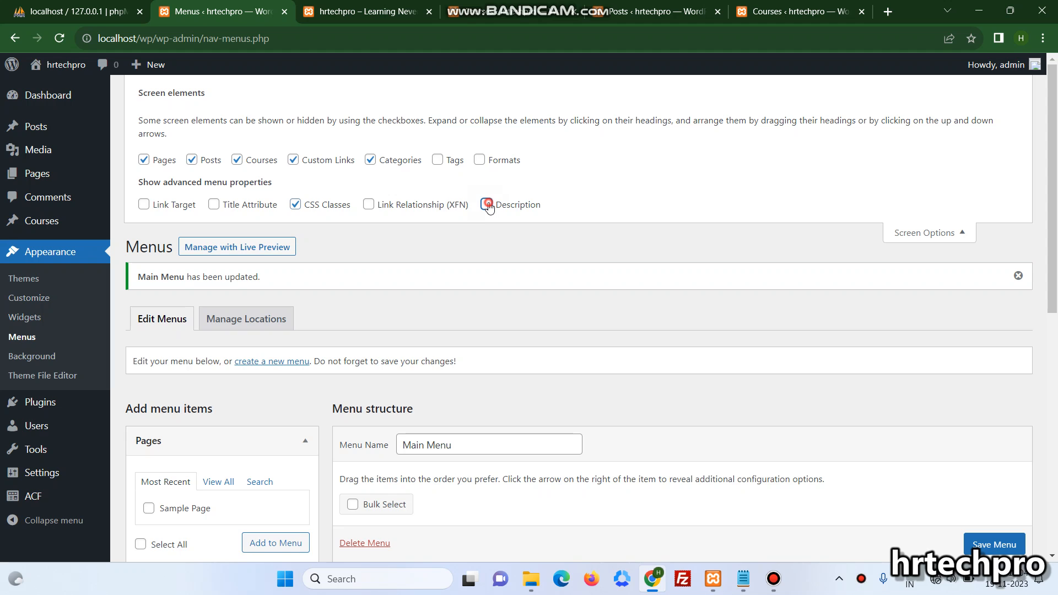
click(486, 205)
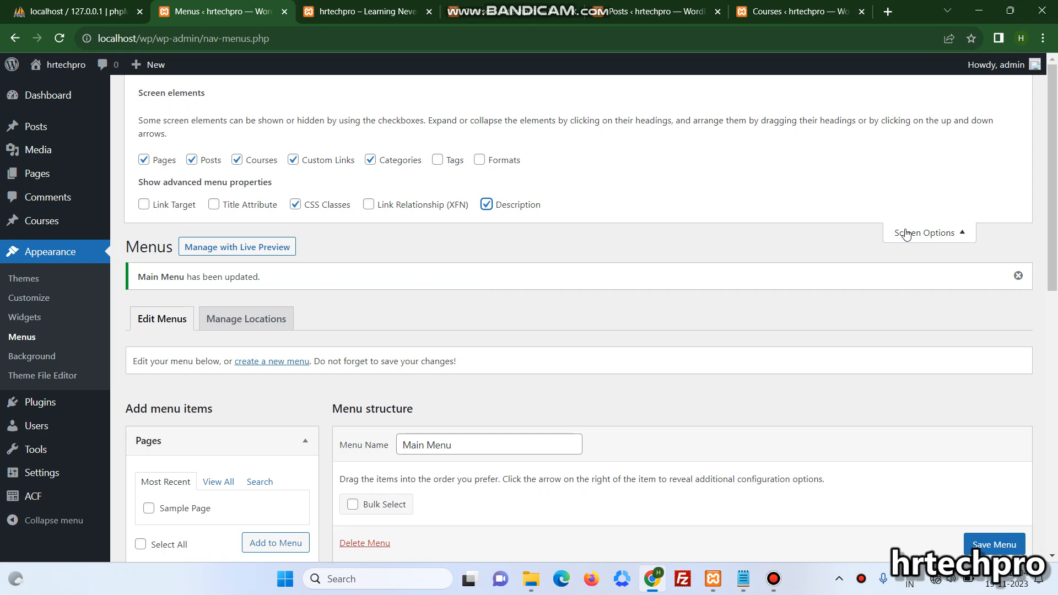
click(928, 233)
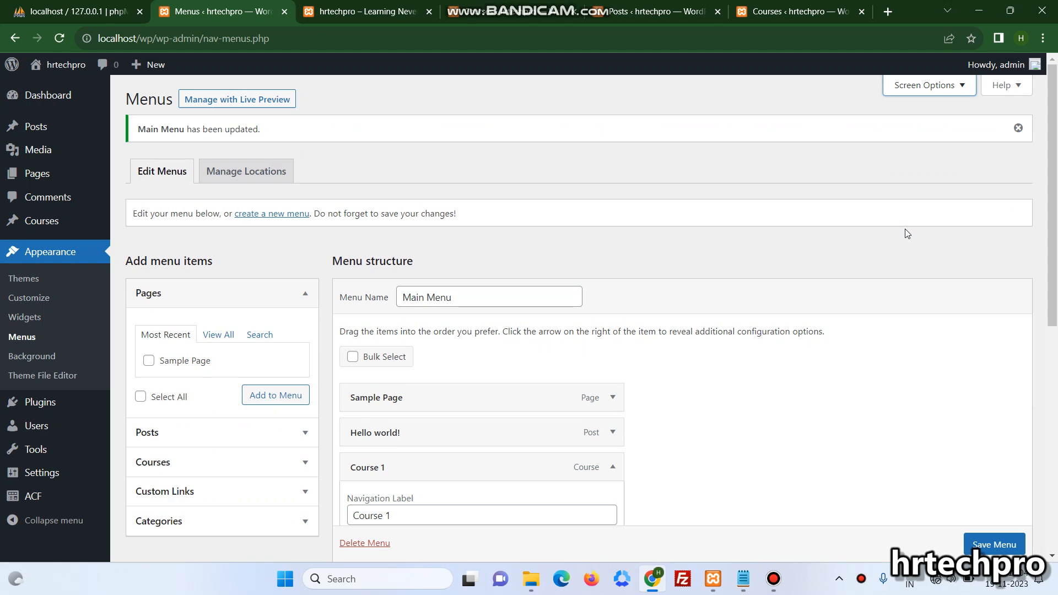
Give the Course 1 menu item the CSS class 'course-customize' and save the Main Menu.
scroll(down, 3)
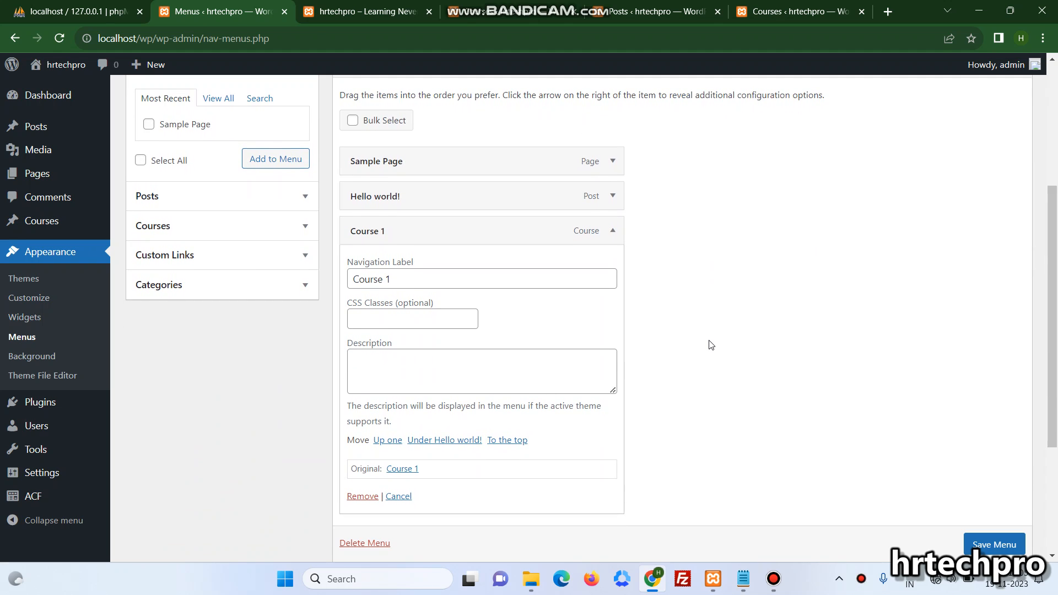
click(411, 318)
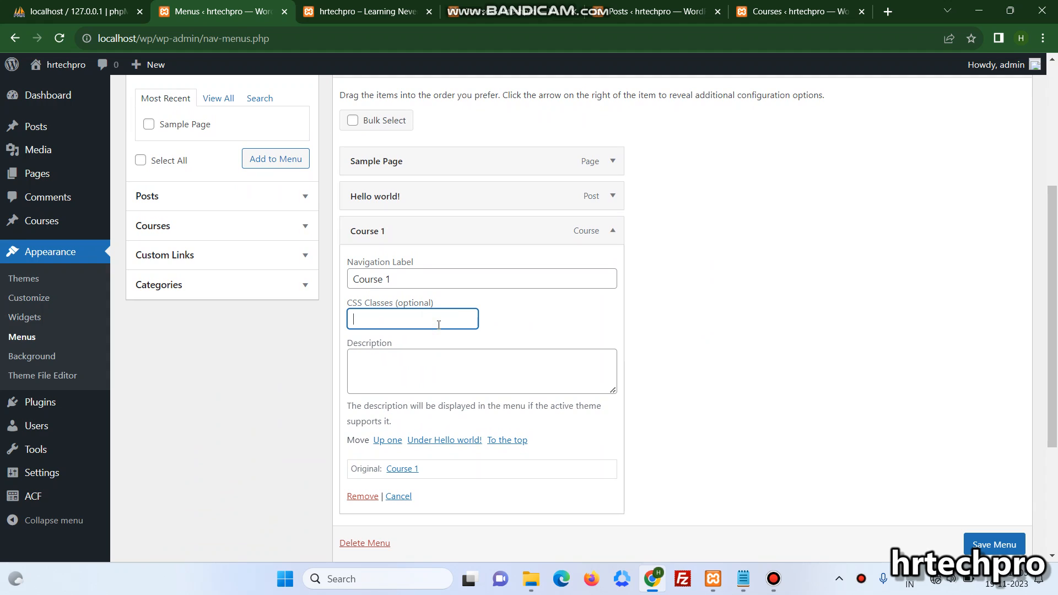
text(course-)
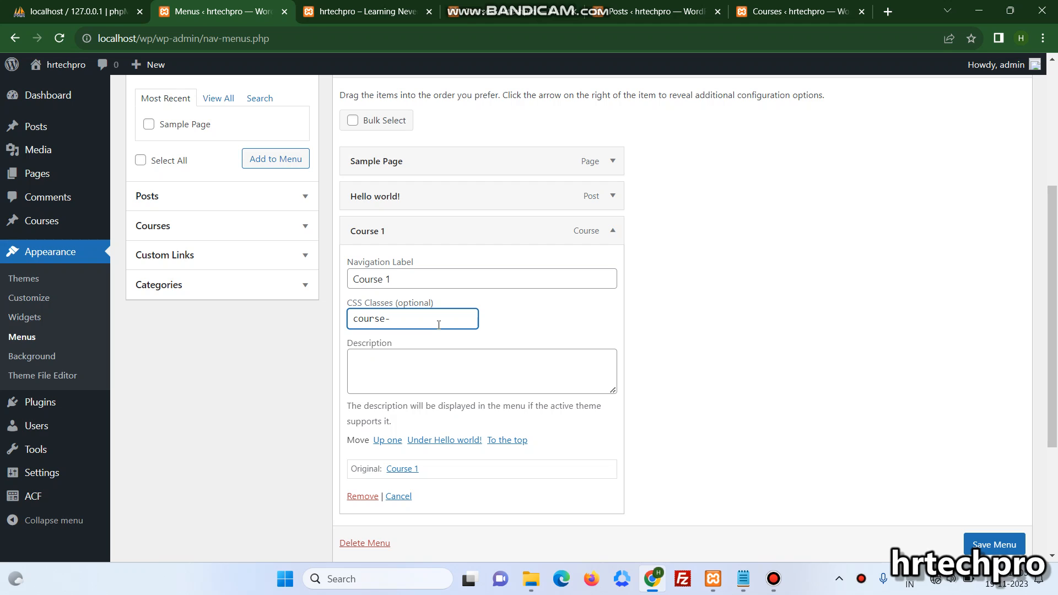
text(customize)
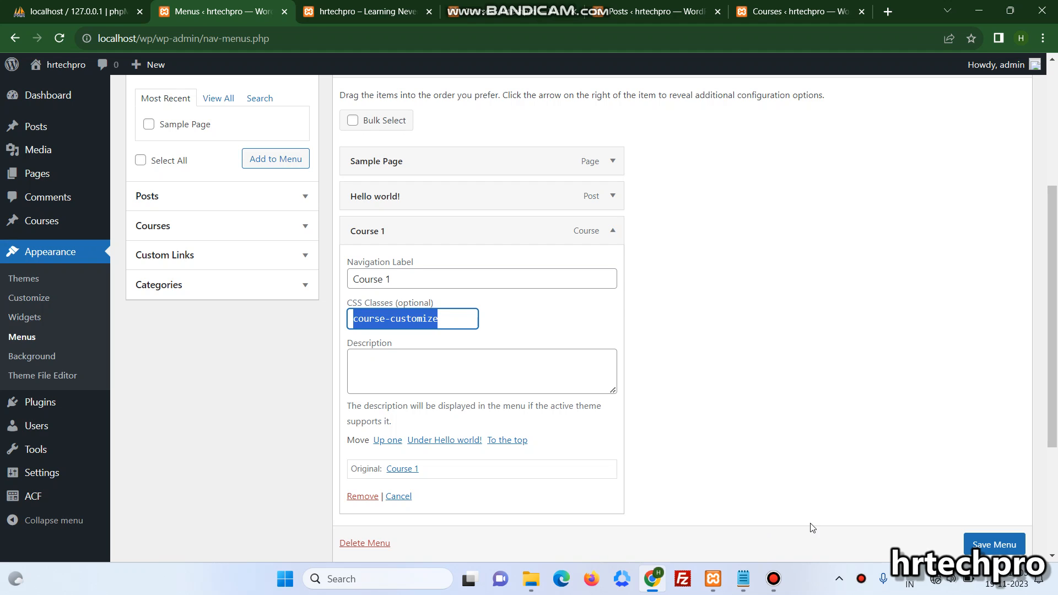
click(992, 544)
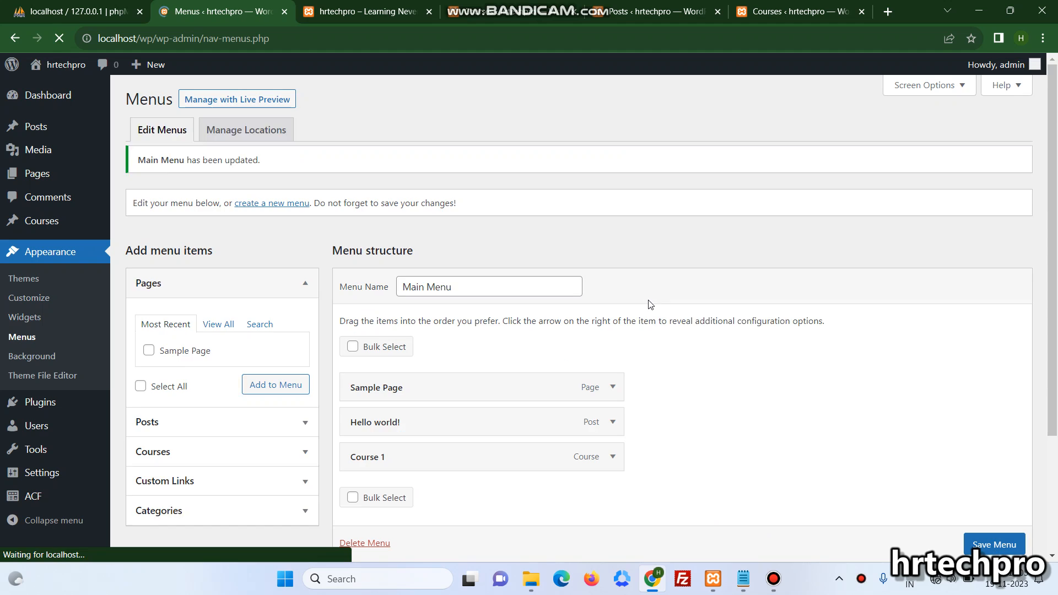
Inspect the Course 1 menu link on the live site, revealing its course-customize class.
click(365, 11)
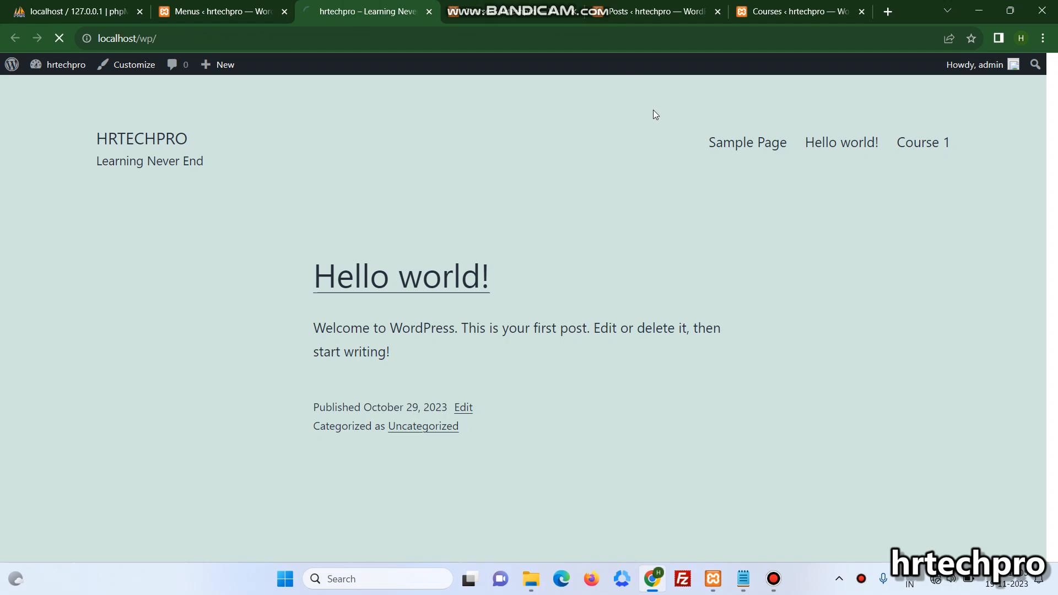
right_click(922, 142)
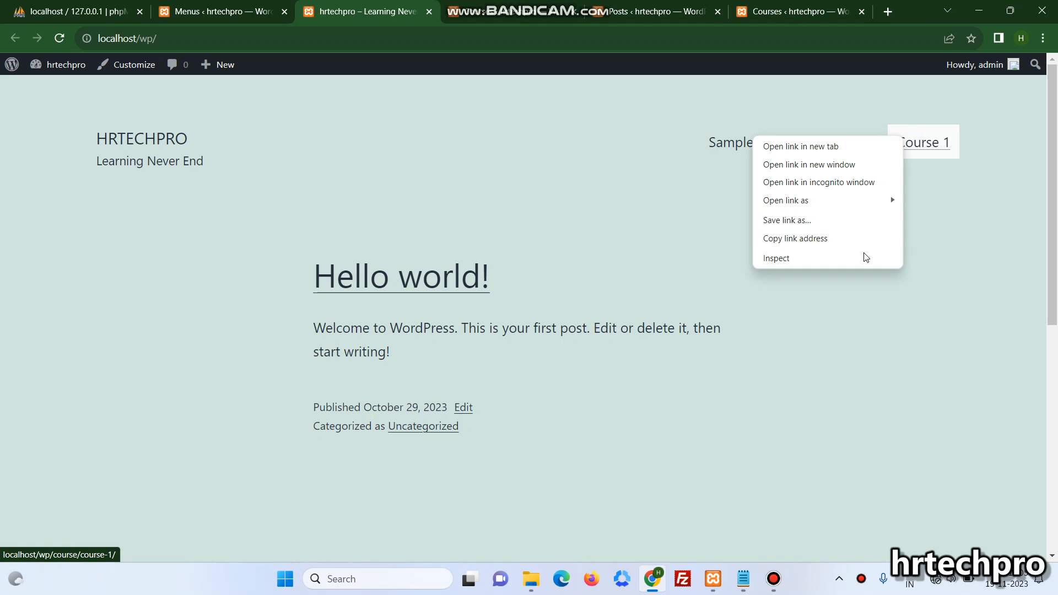
click(776, 258)
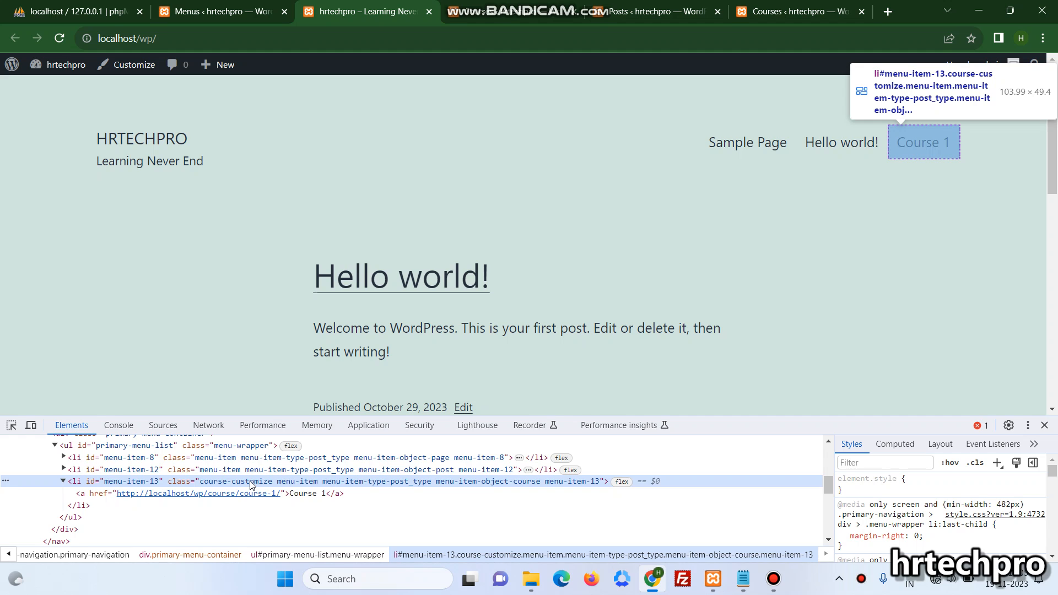
mouse_move(917, 200)
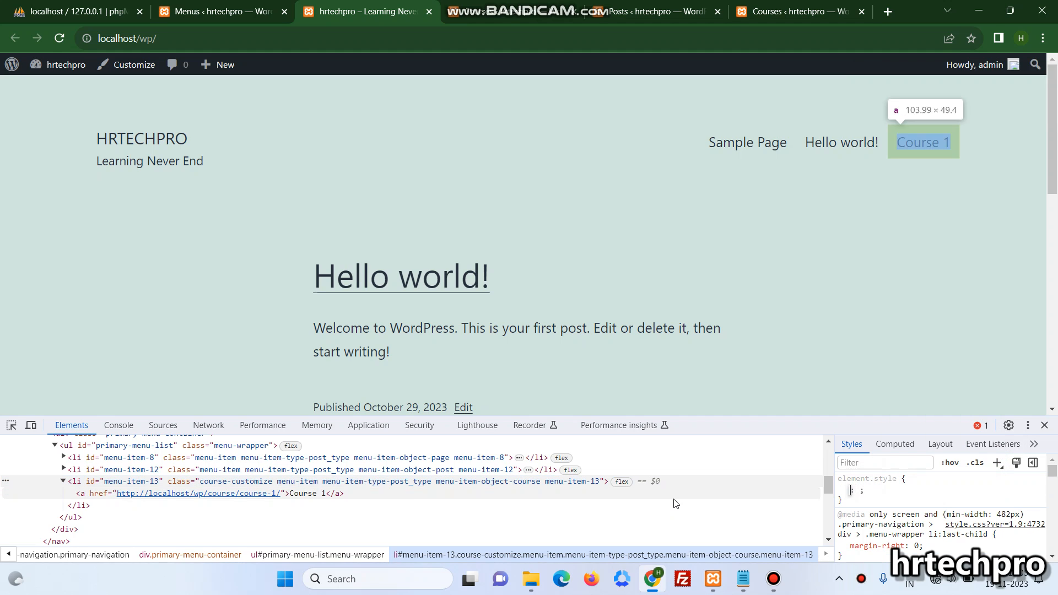
mouse_move(559, 482)
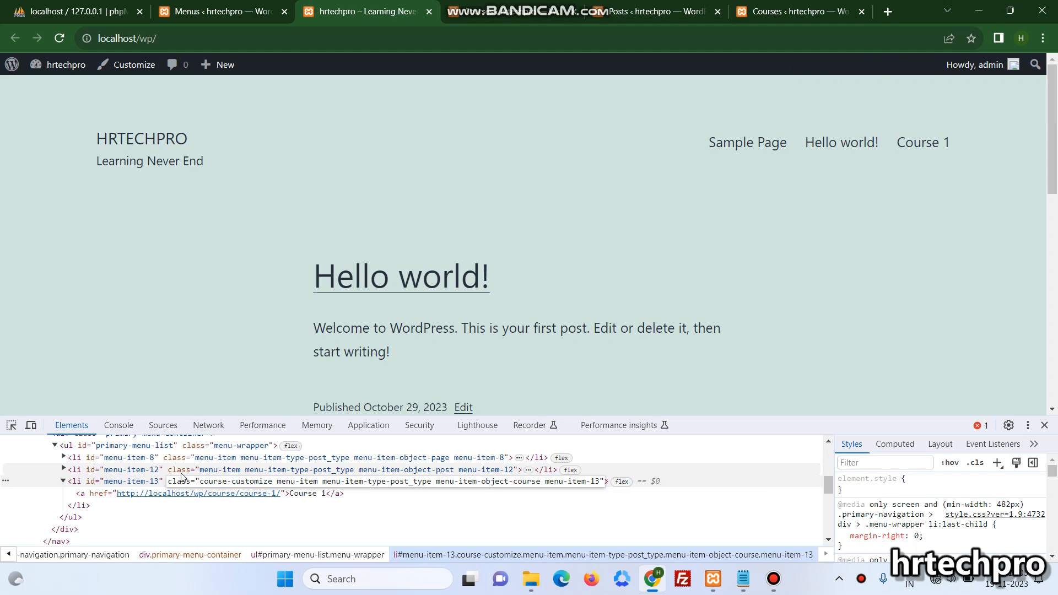
mouse_move(202, 483)
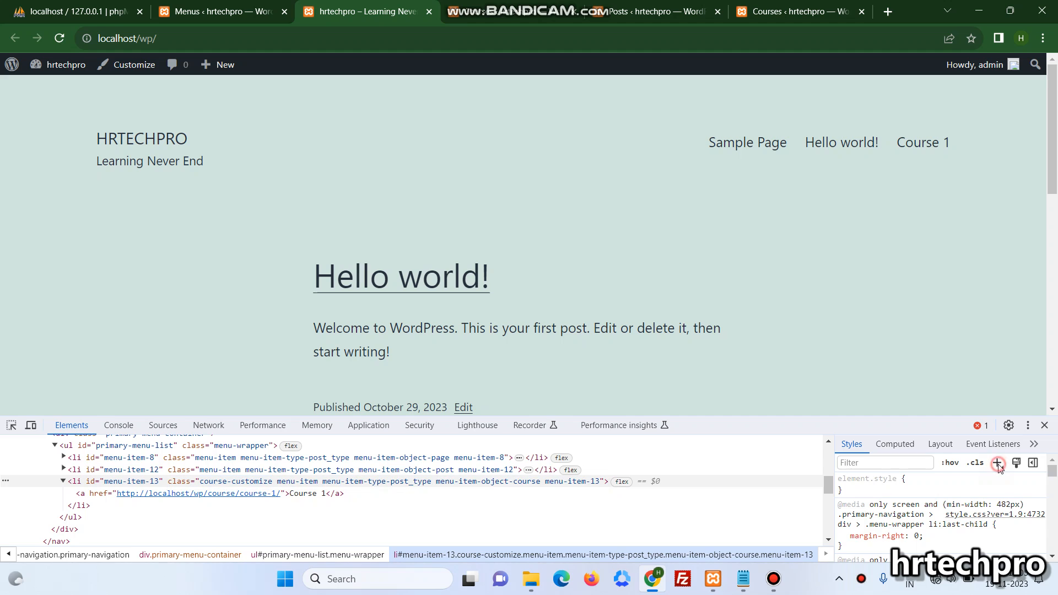
Add a li.course-customize rule with a grey background and white colour, then disable the colour declaration.
click(998, 464)
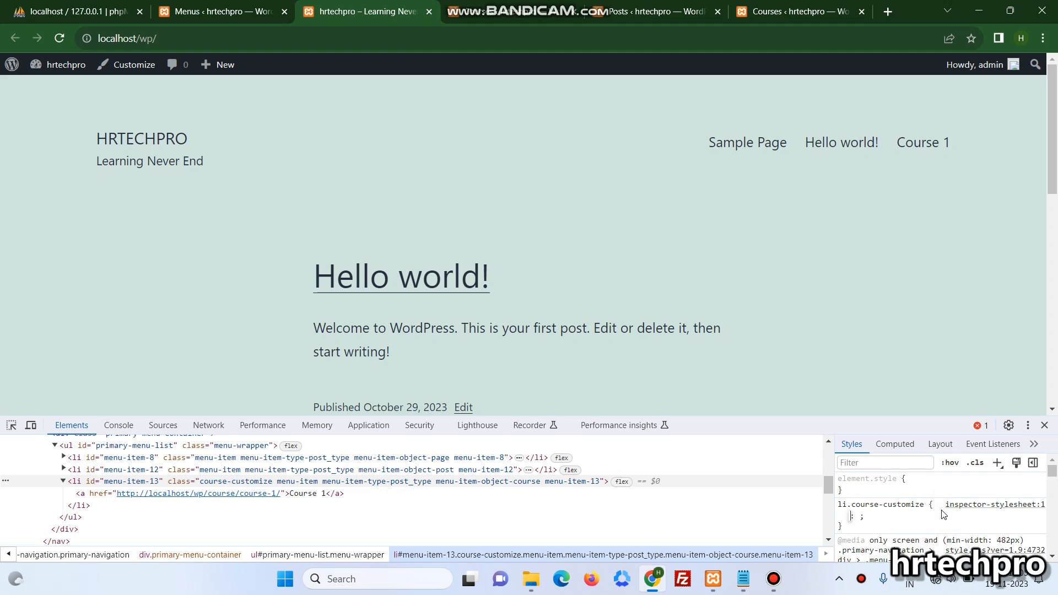
text(background)
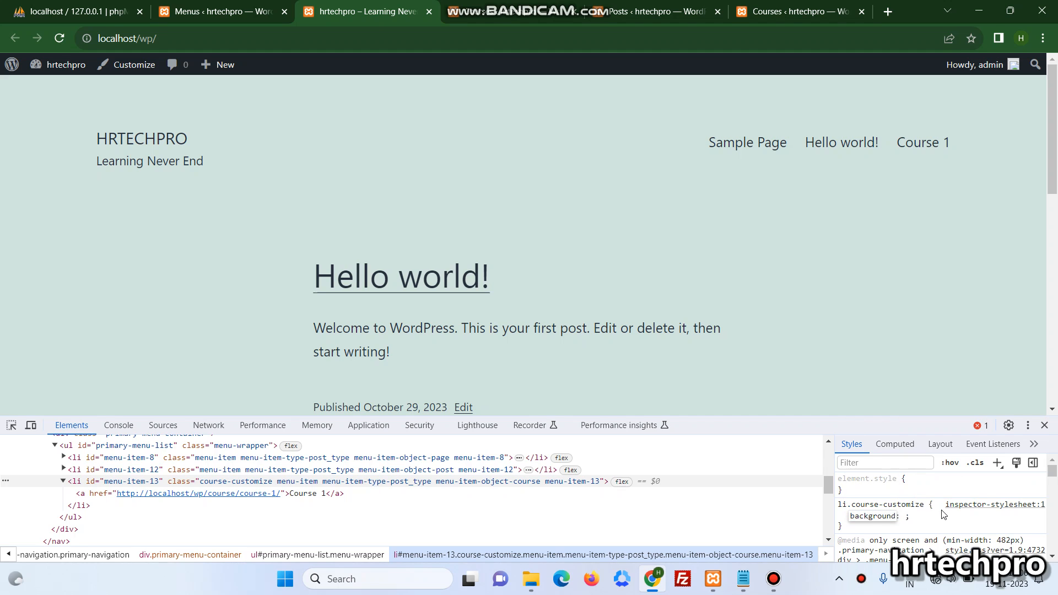
text(green)
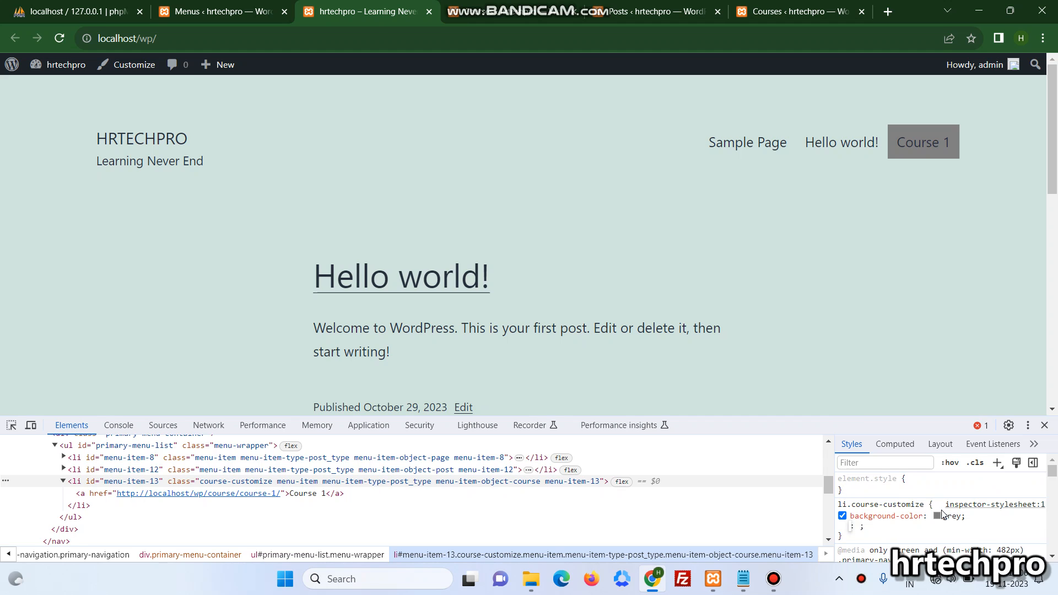
text(white)
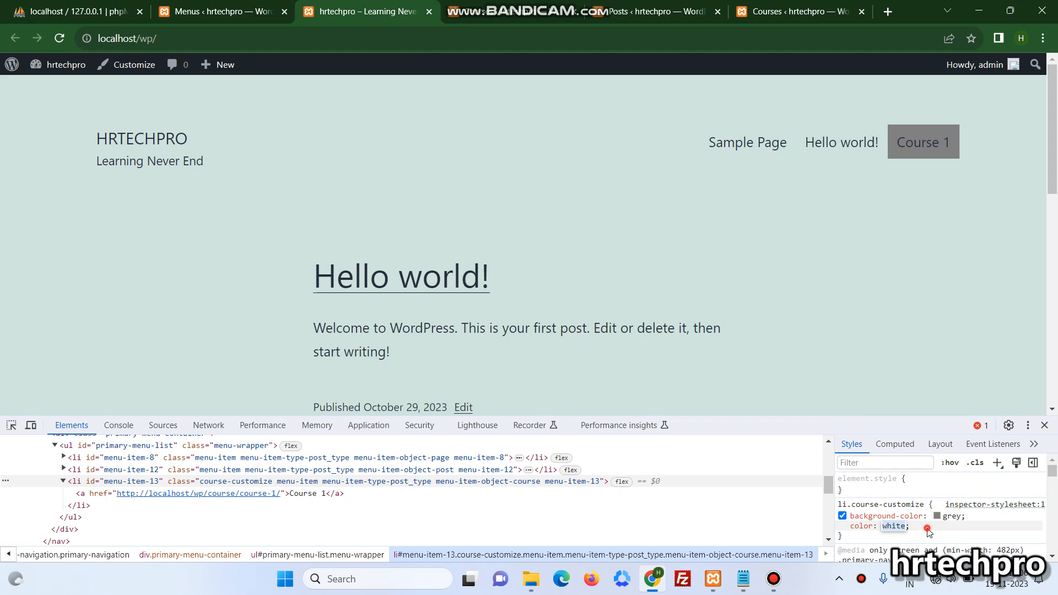
click(842, 525)
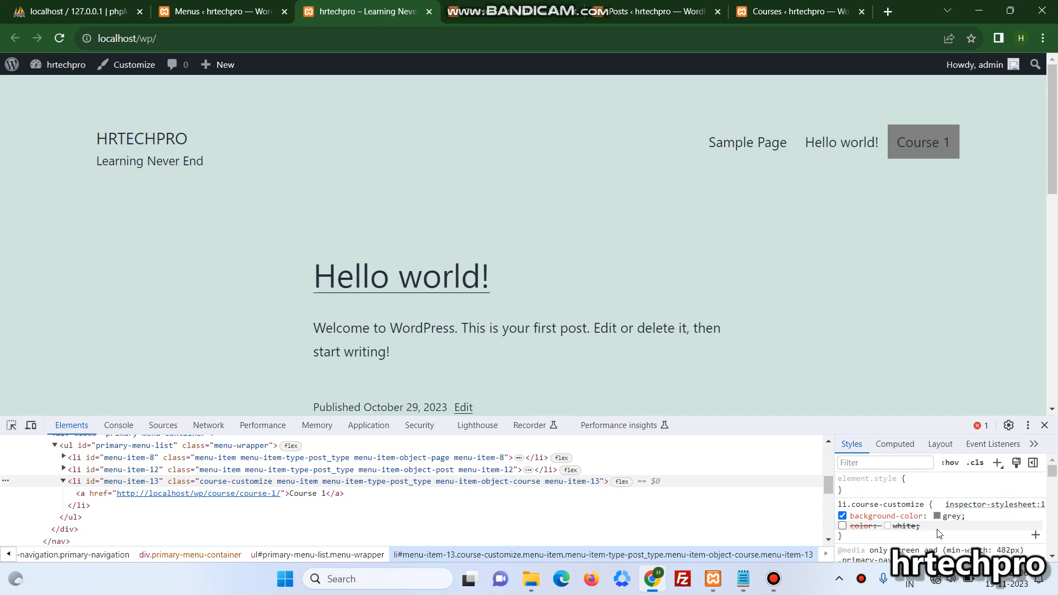
mouse_move(77, 493)
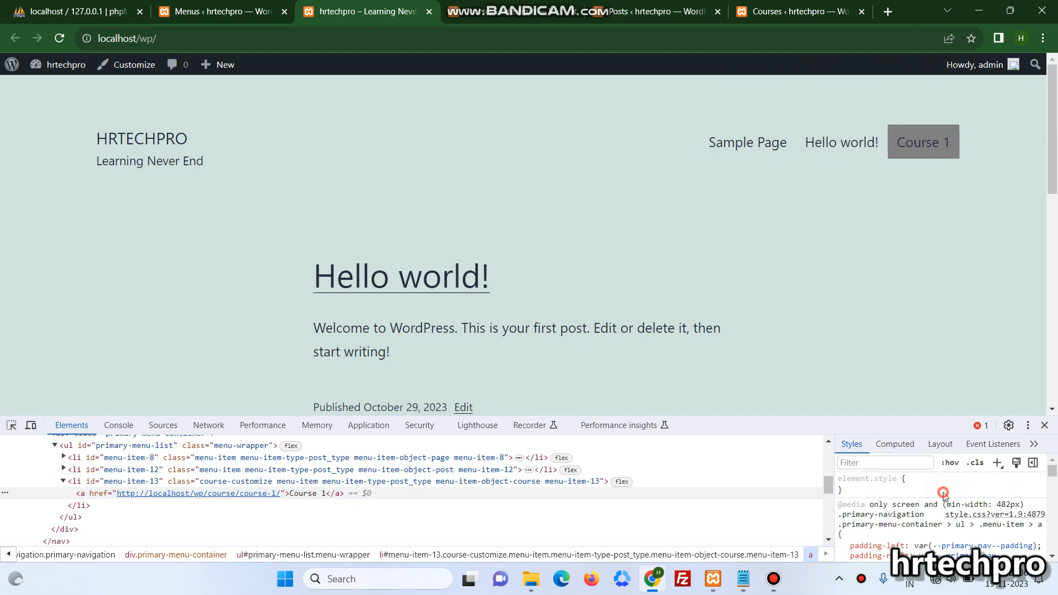
Set color: white on the Course 1 link's element.style and close DevTools to view the result.
text(color)
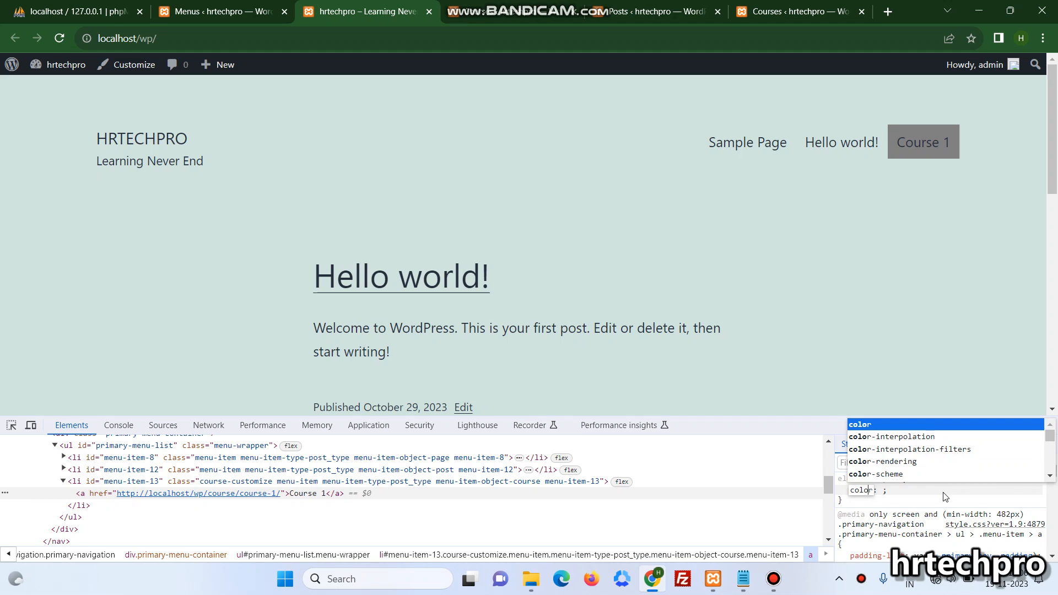
text(white)
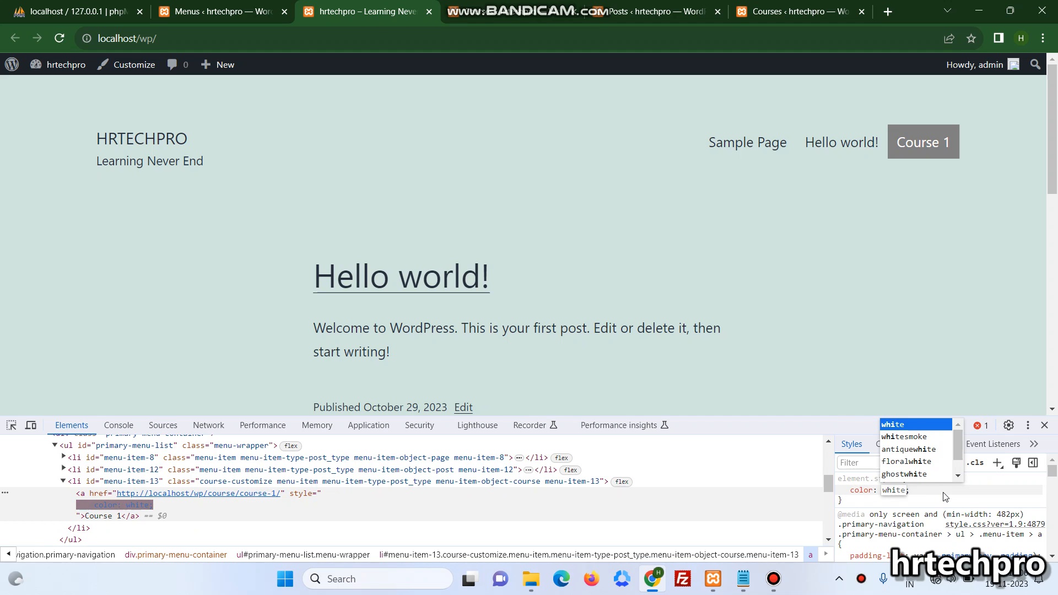
click(989, 493)
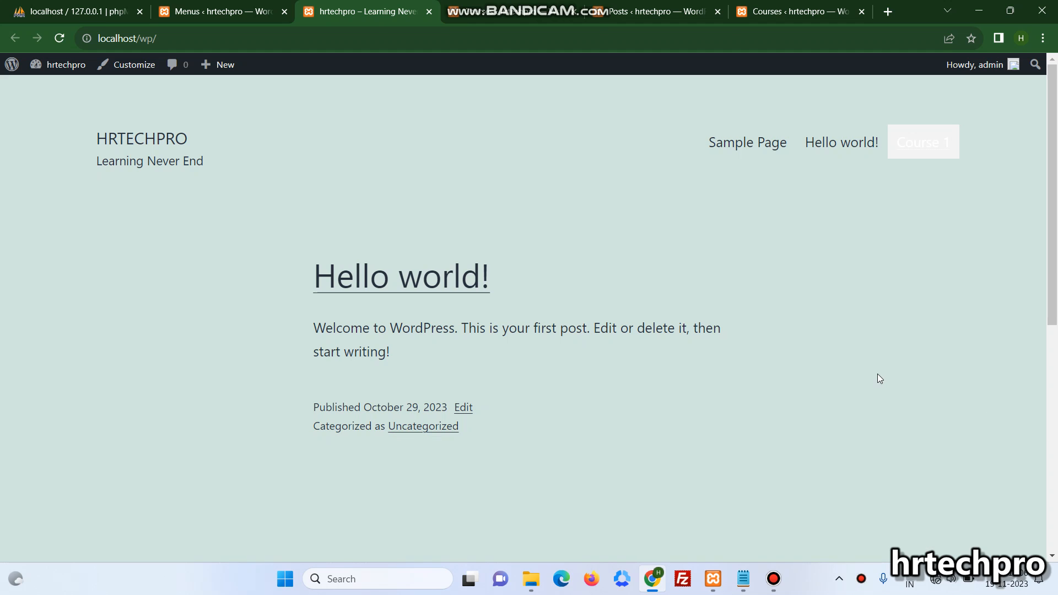
Open the Course 1 page and inspect its menu link, now the current menu item.
right_click(922, 142)
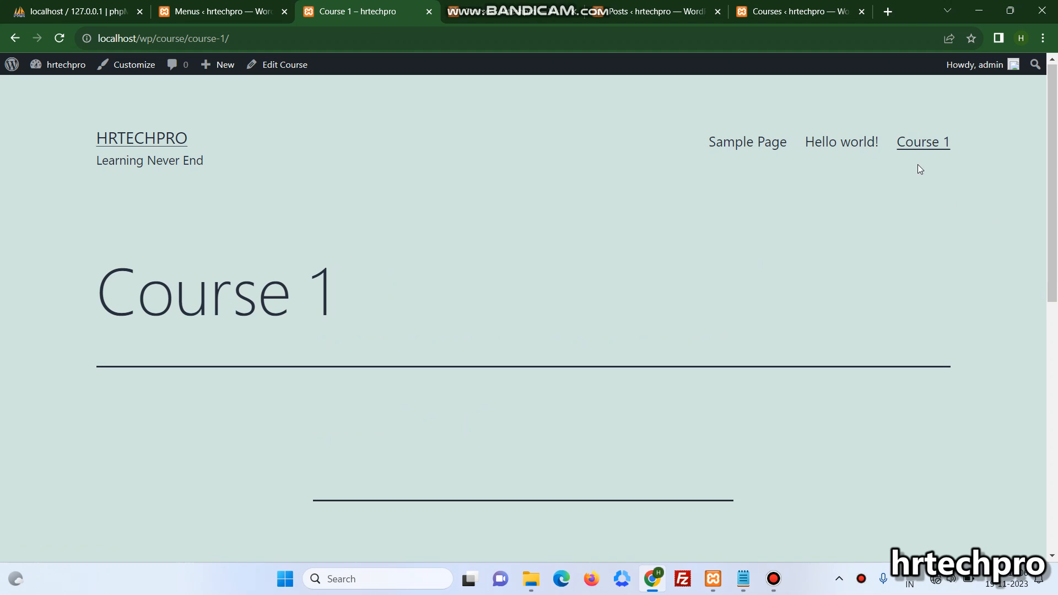
right_click(924, 142)
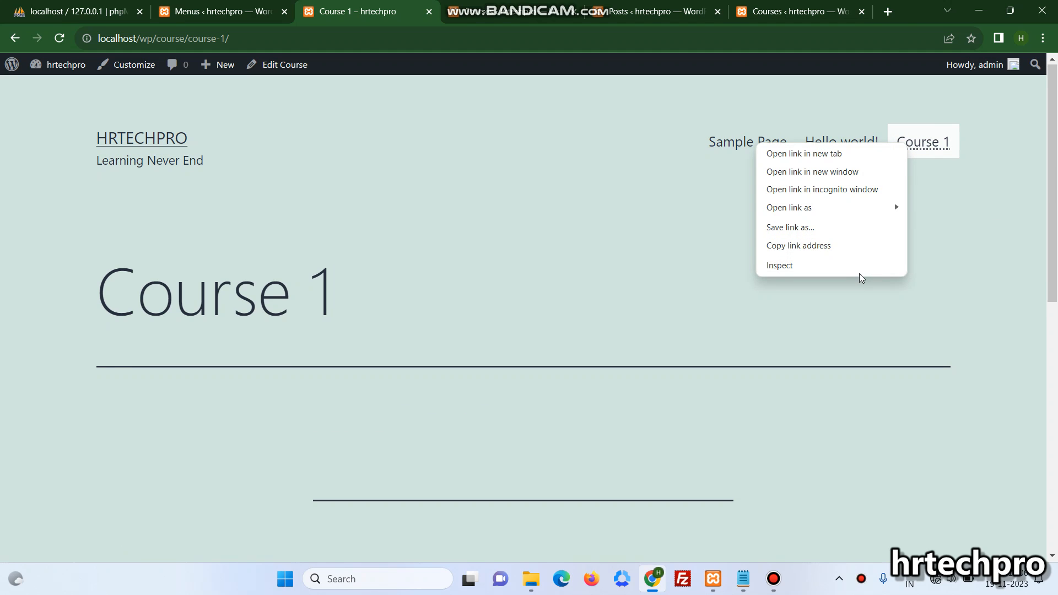
click(779, 266)
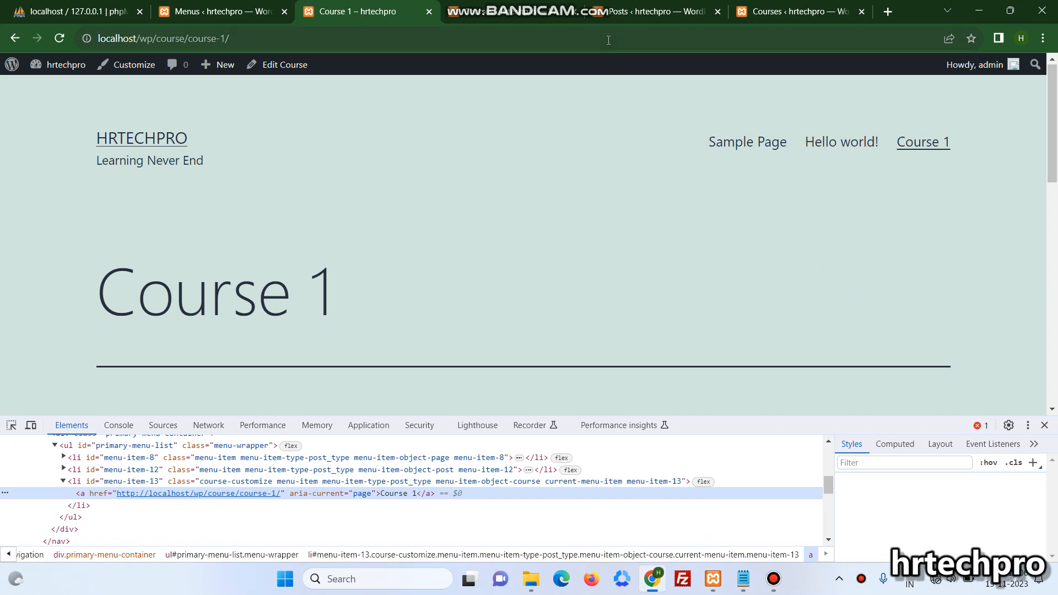
Return to the Main Menu editor in the admin and bring the menu items into view.
click(219, 11)
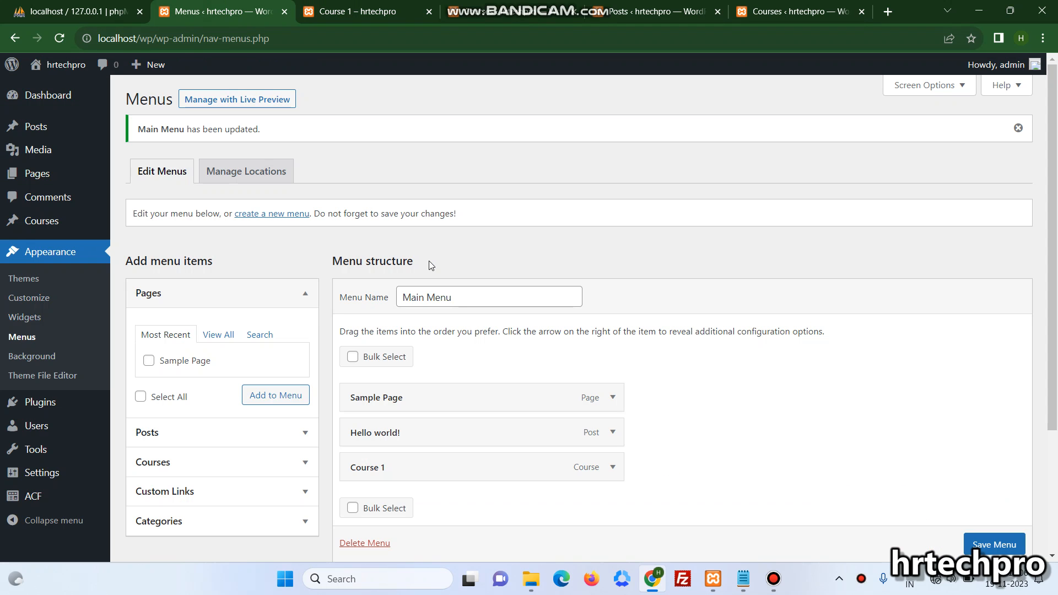
mouse_move(268, 425)
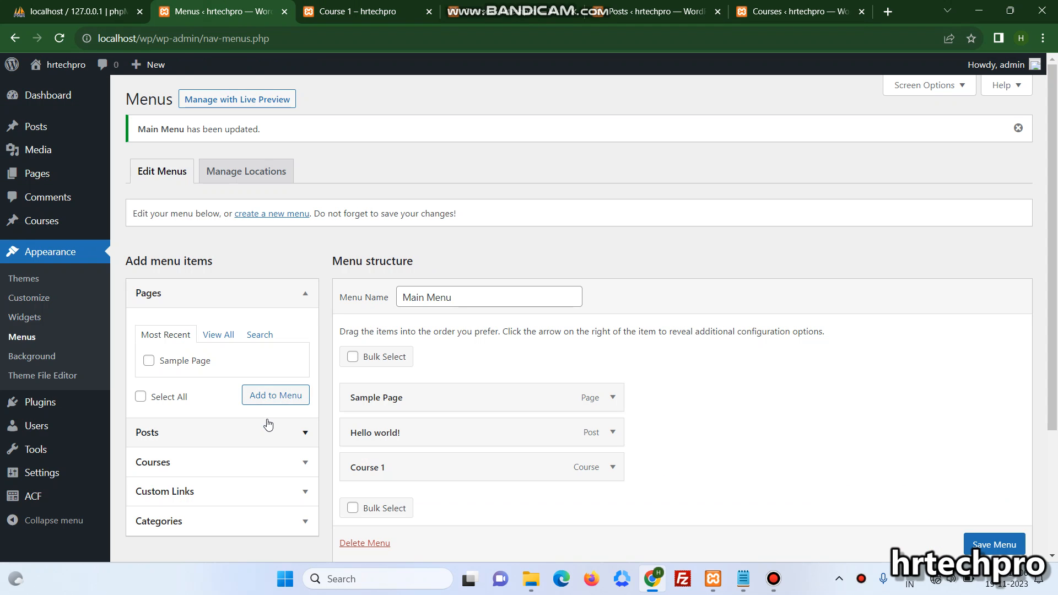
scroll(down, 3)
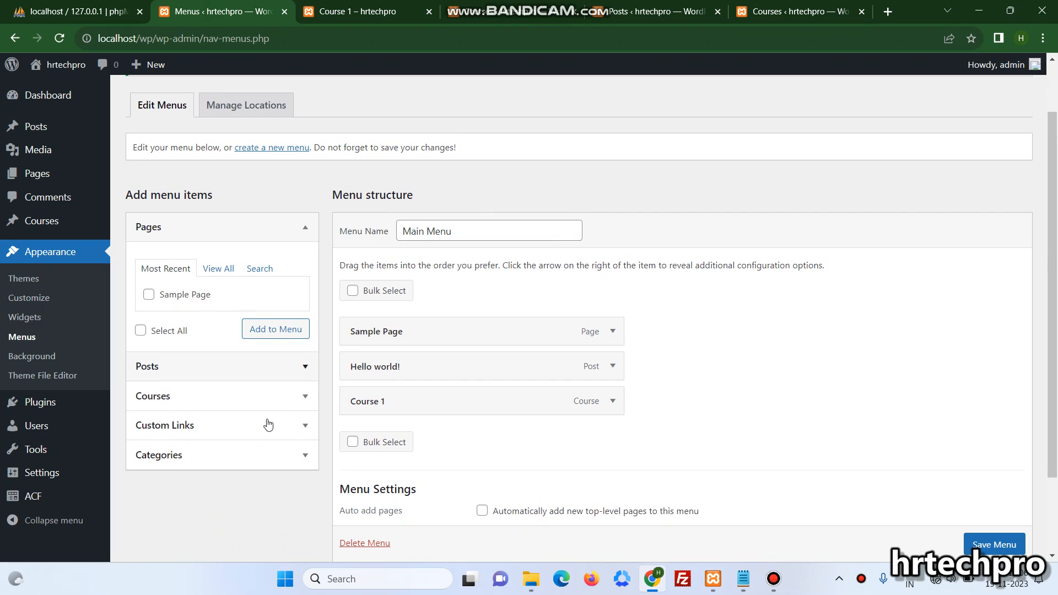
click(993, 544)
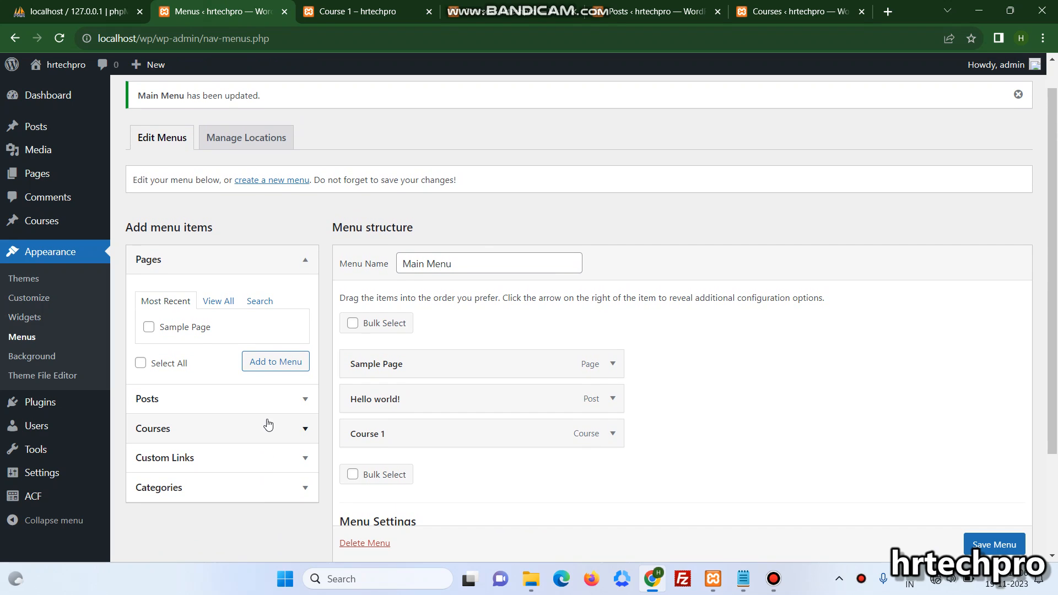